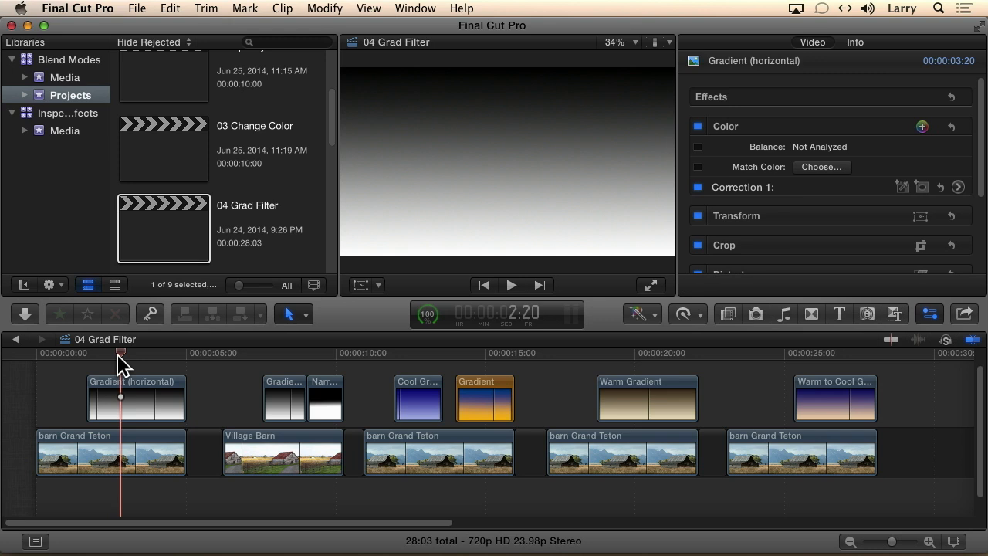
mouse_move(91, 363)
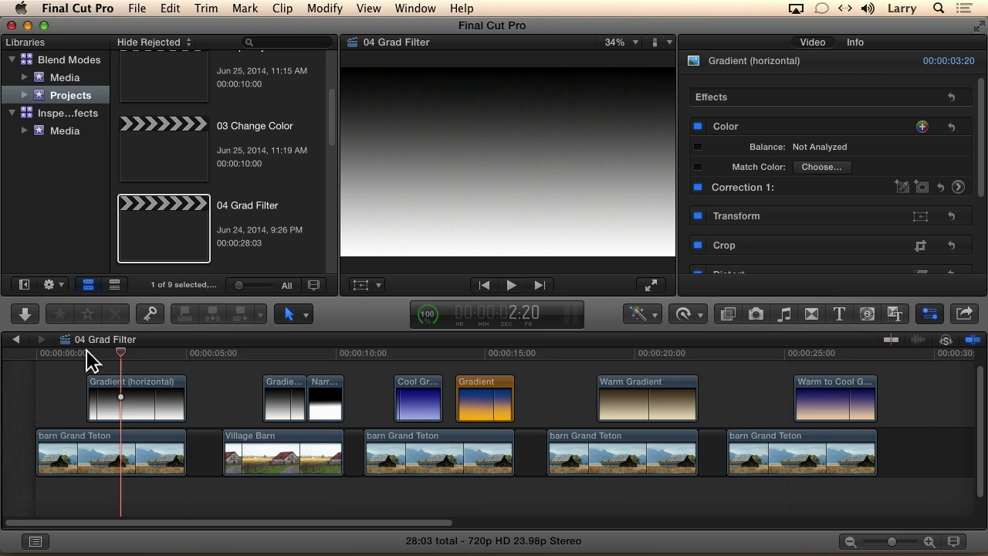
Move the playhead to the start of the Grand Teton barn shot
left_click(68, 355)
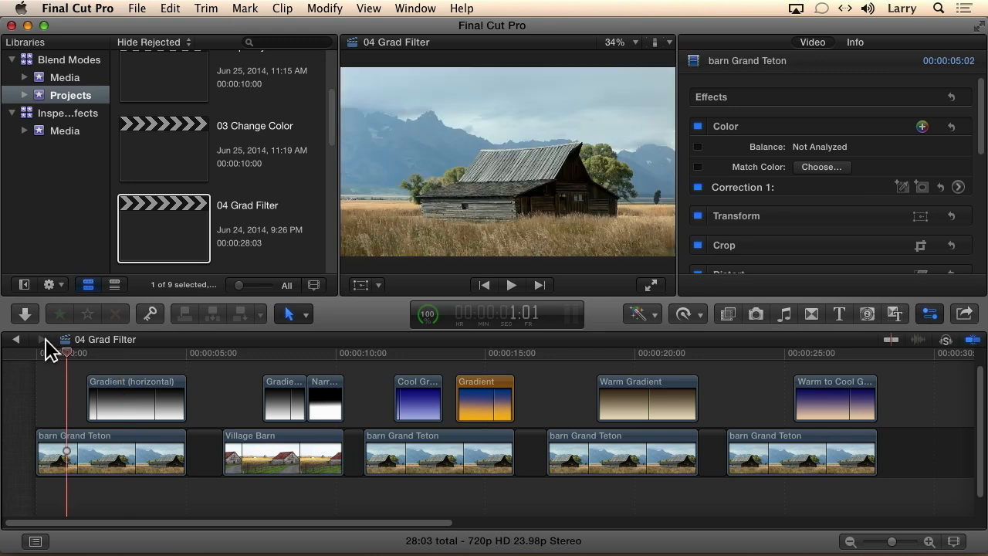
mouse_move(40, 339)
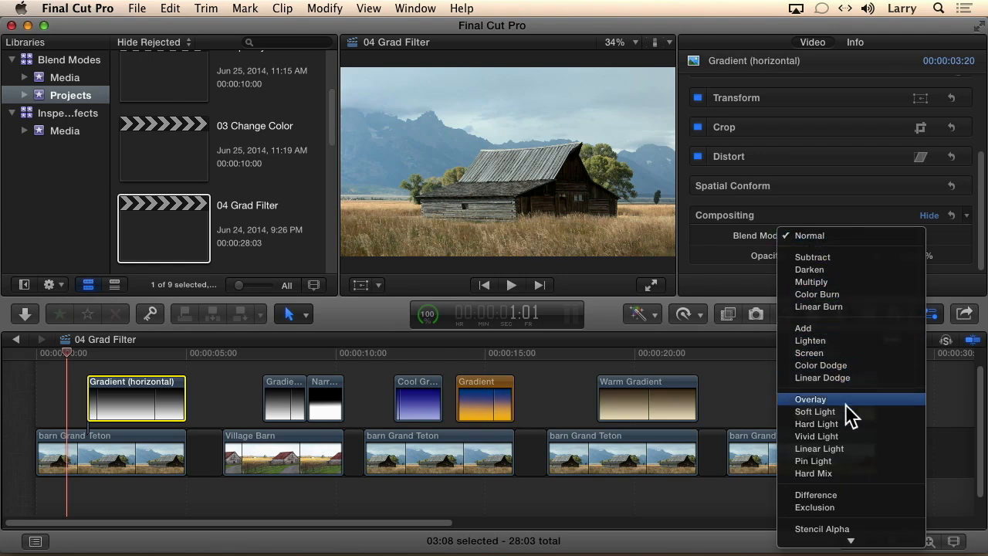
Set the horizontal gradient's blend mode to Overlay so the sky darkens
left_click(811, 398)
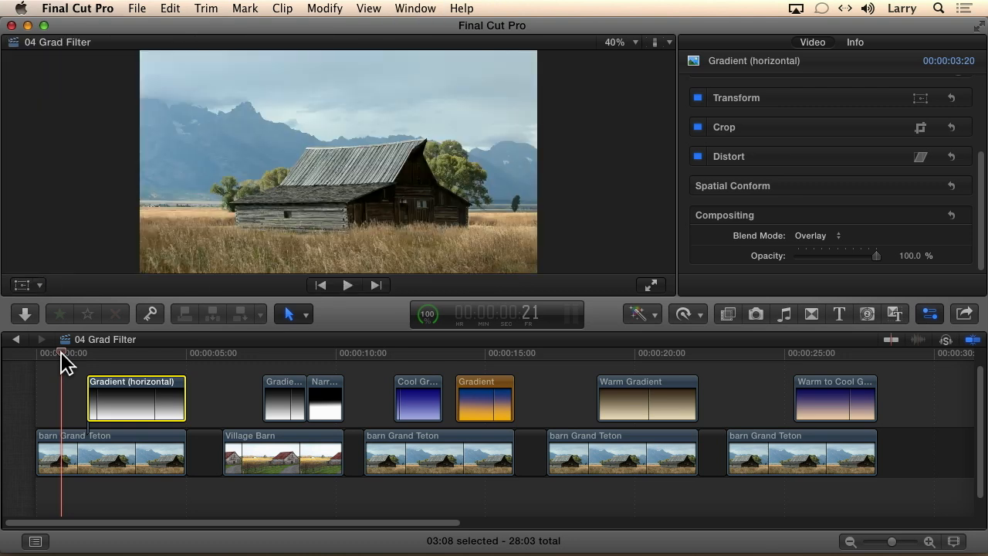
mouse_move(386, 271)
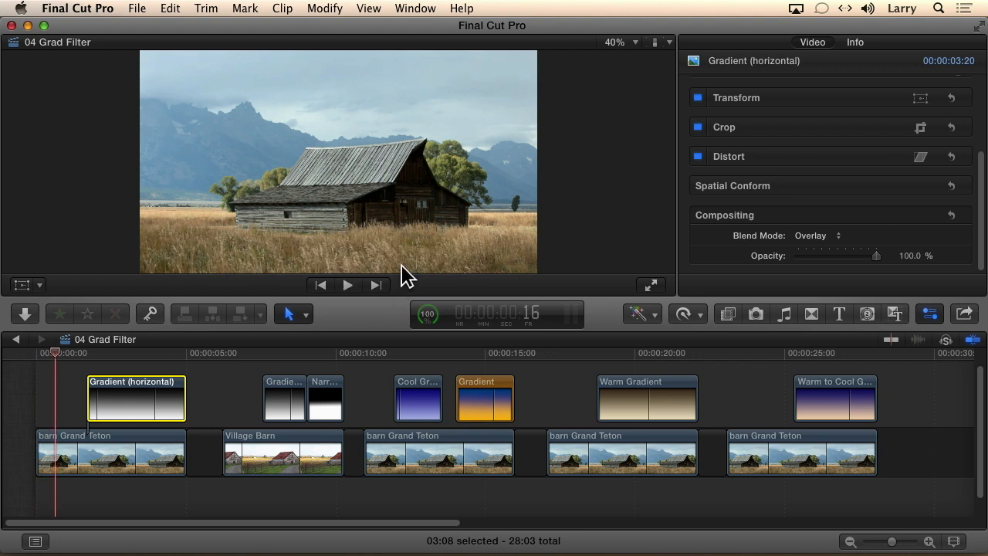
mouse_move(228, 95)
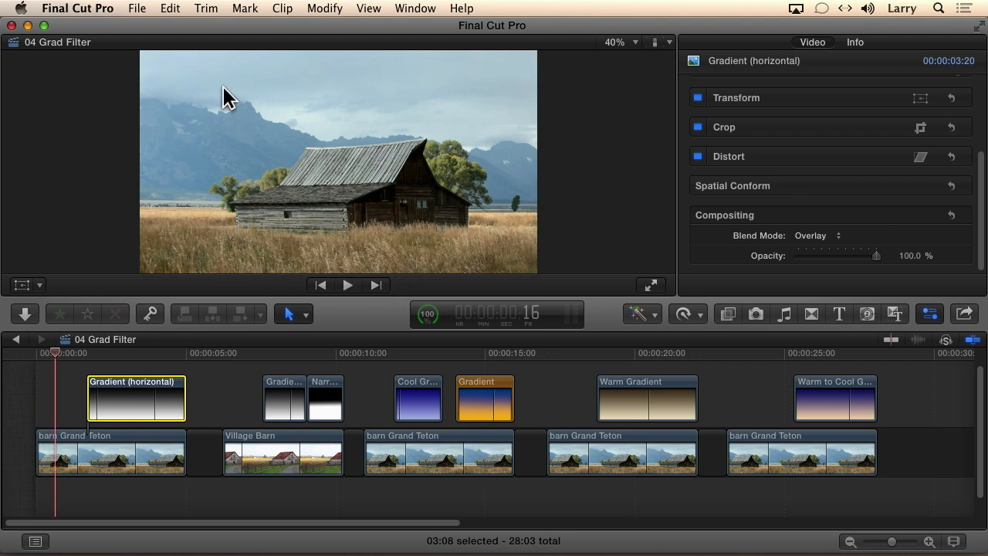
mouse_move(509, 130)
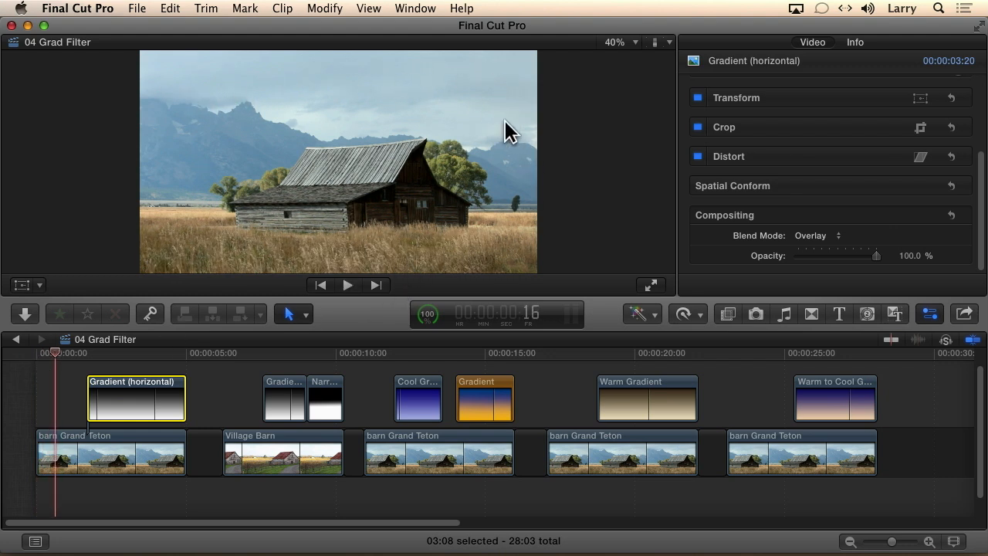
mouse_move(482, 88)
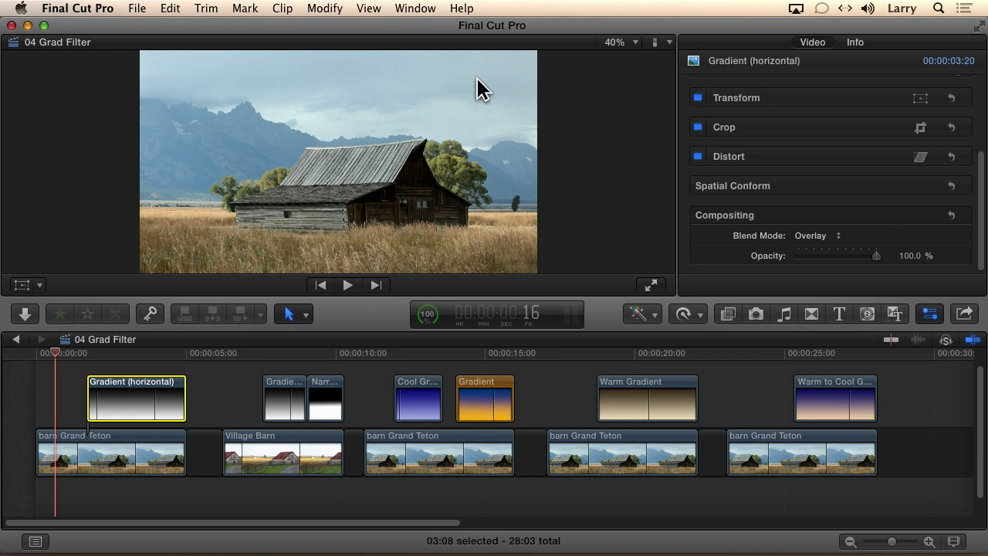
mouse_move(500, 146)
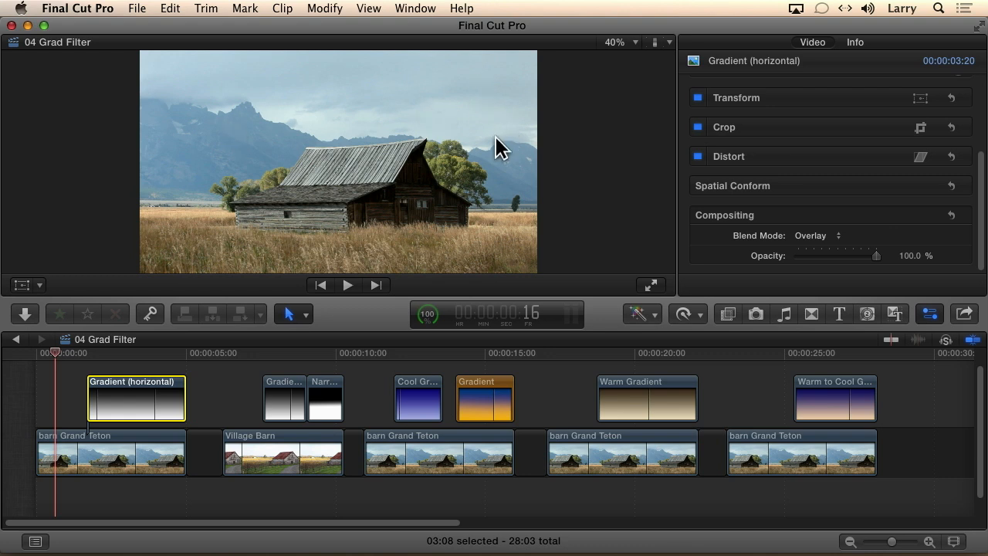
mouse_move(327, 259)
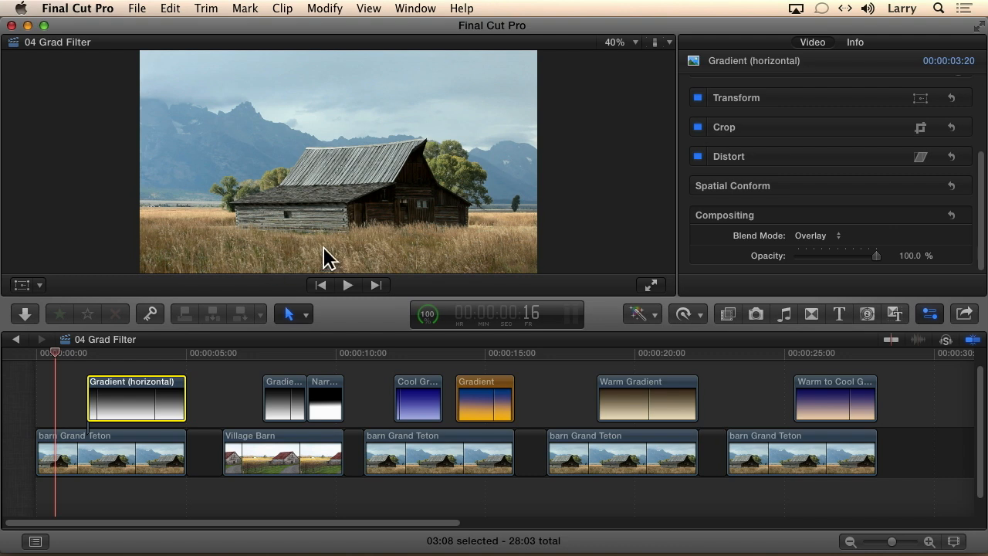
mouse_move(265, 265)
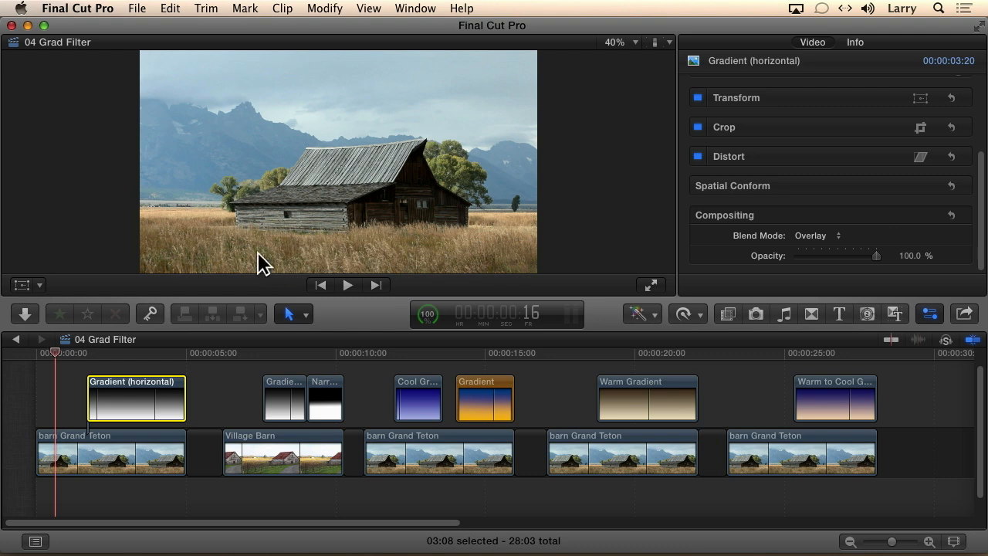
mouse_move(234, 234)
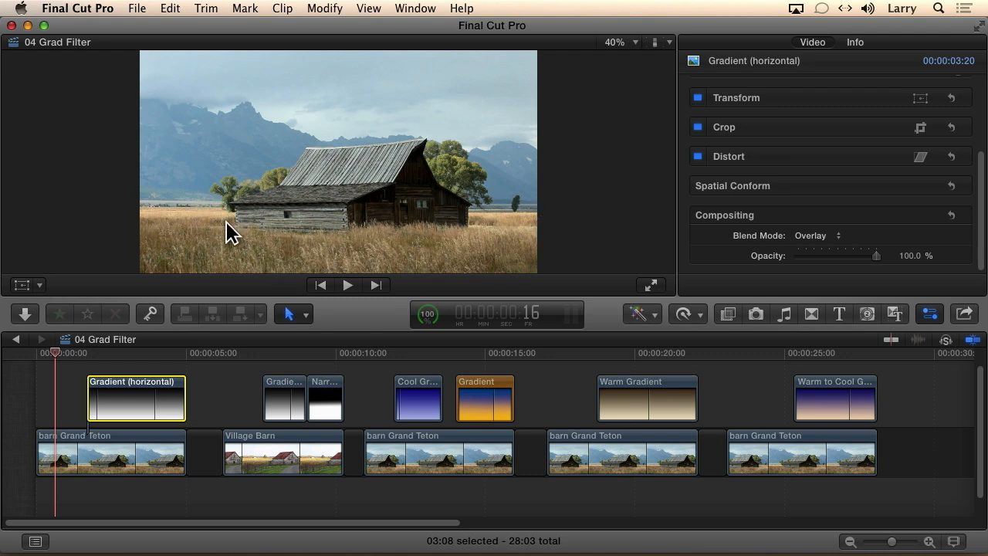
mouse_move(137, 367)
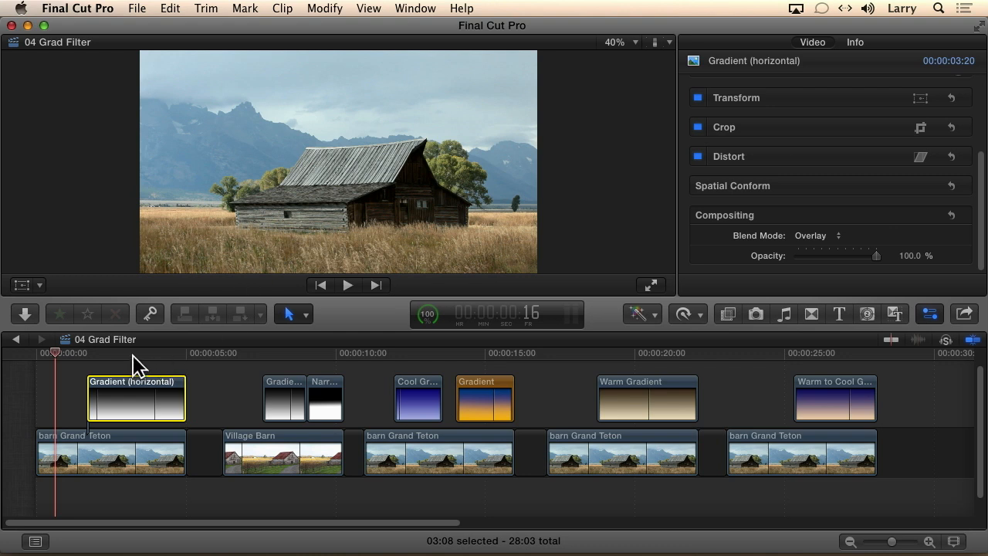
left_click(133, 352)
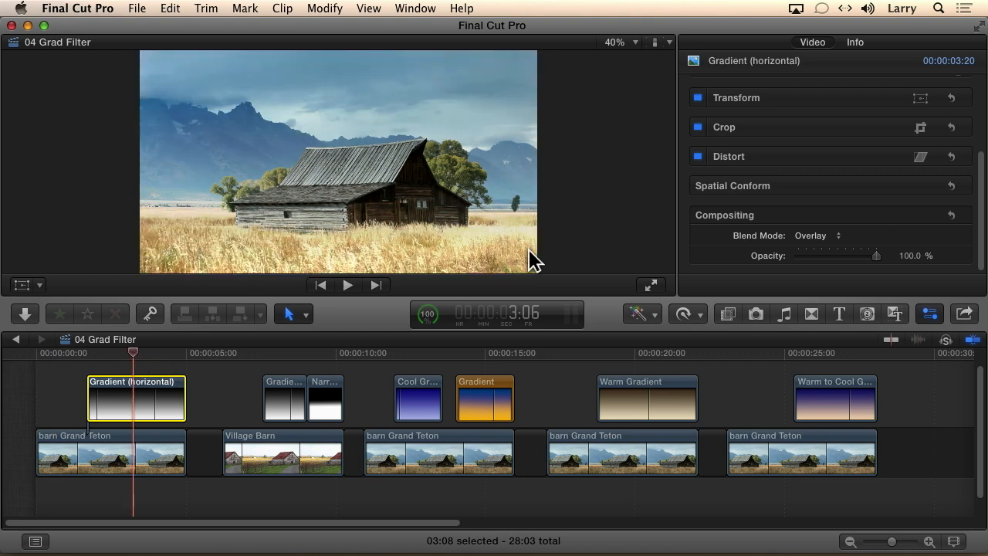
mouse_move(363, 83)
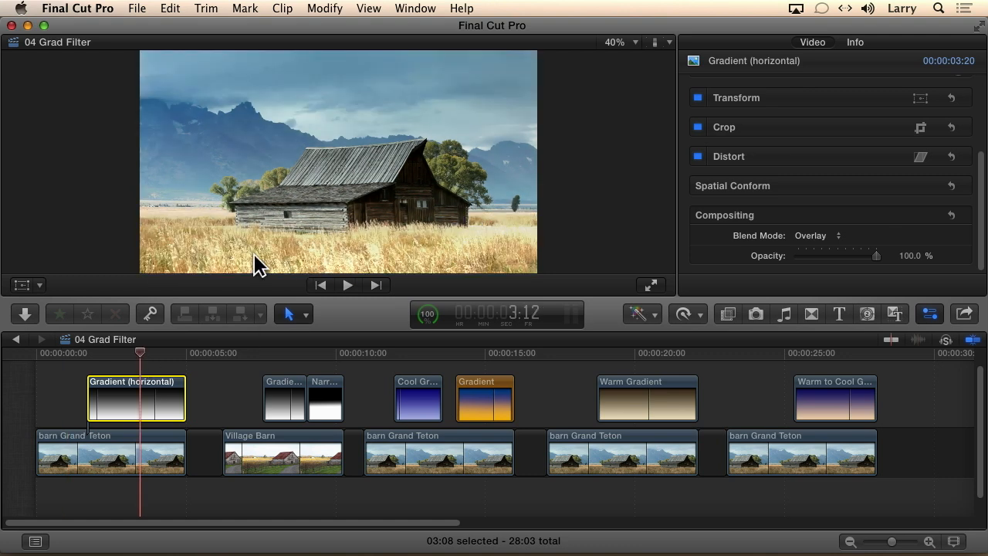
mouse_move(266, 226)
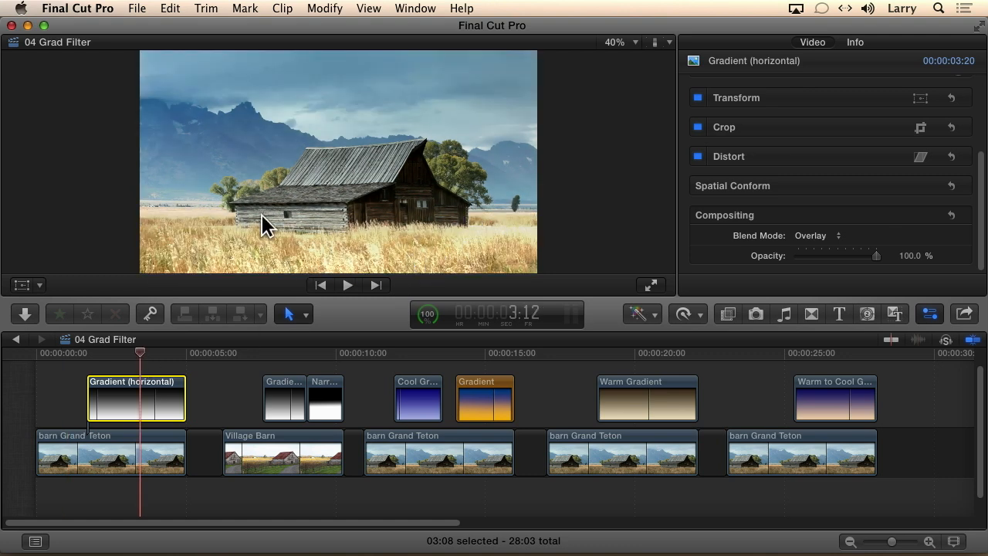
mouse_move(432, 250)
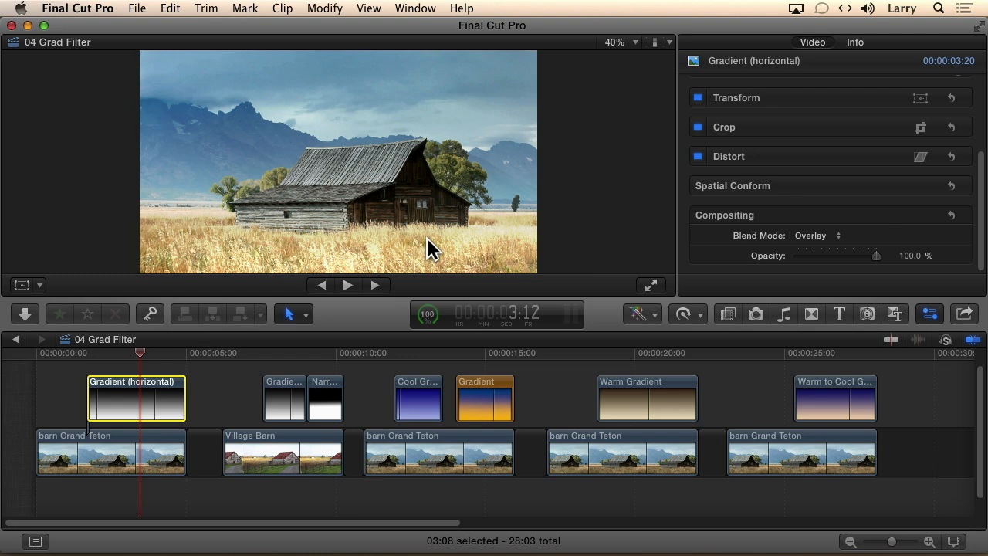
mouse_move(77, 361)
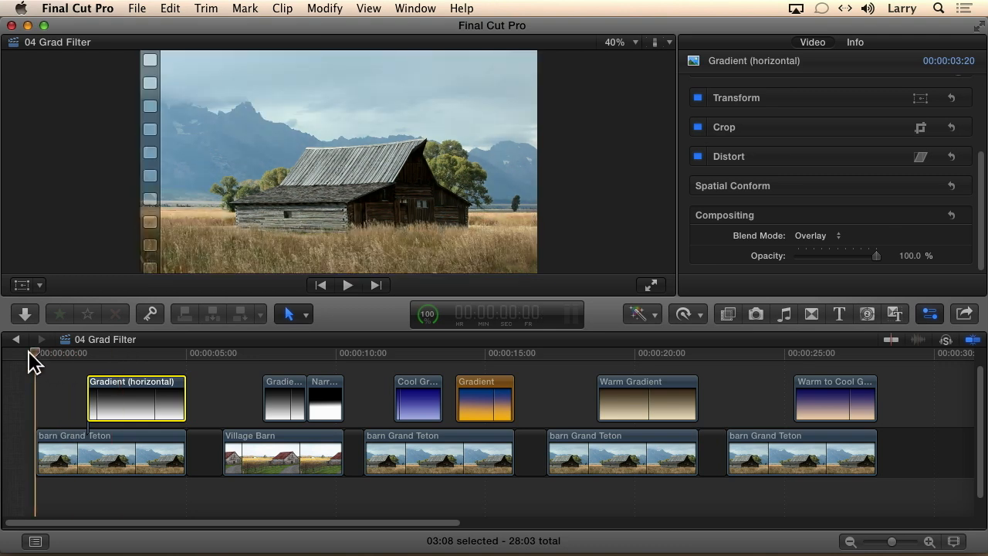
Play from the beginning and bring the Village Barn shot into the viewer
left_click(347, 284)
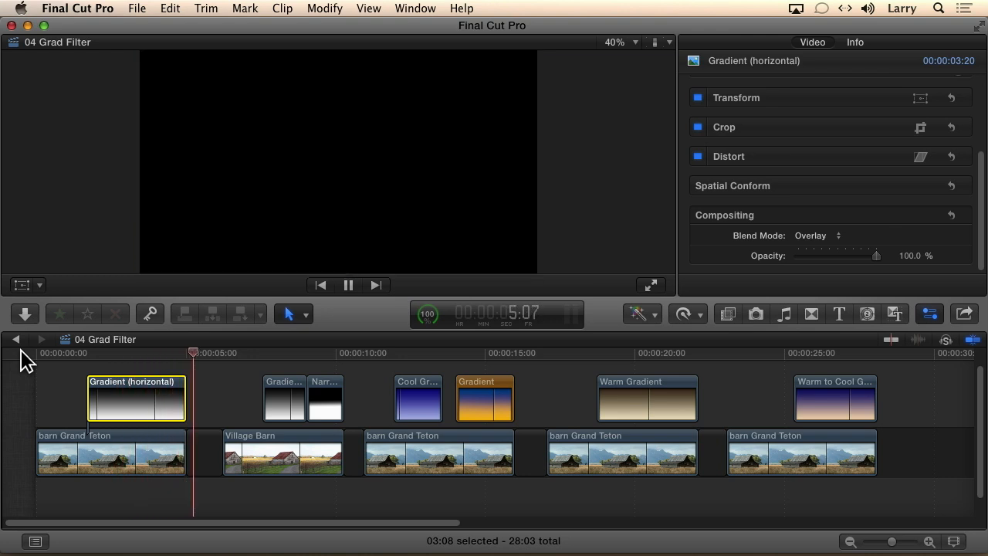
left_click_drag(194, 352, 131, 352)
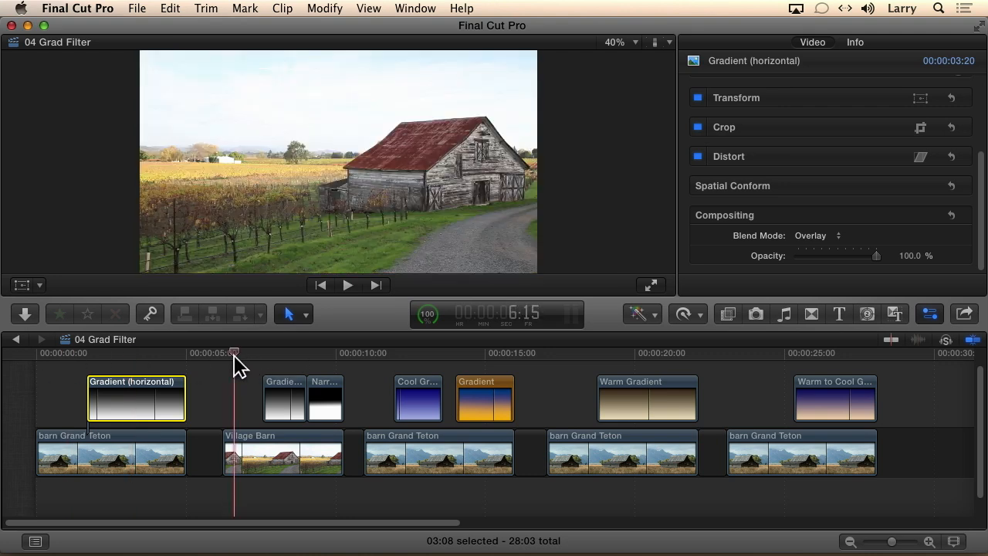
mouse_move(358, 84)
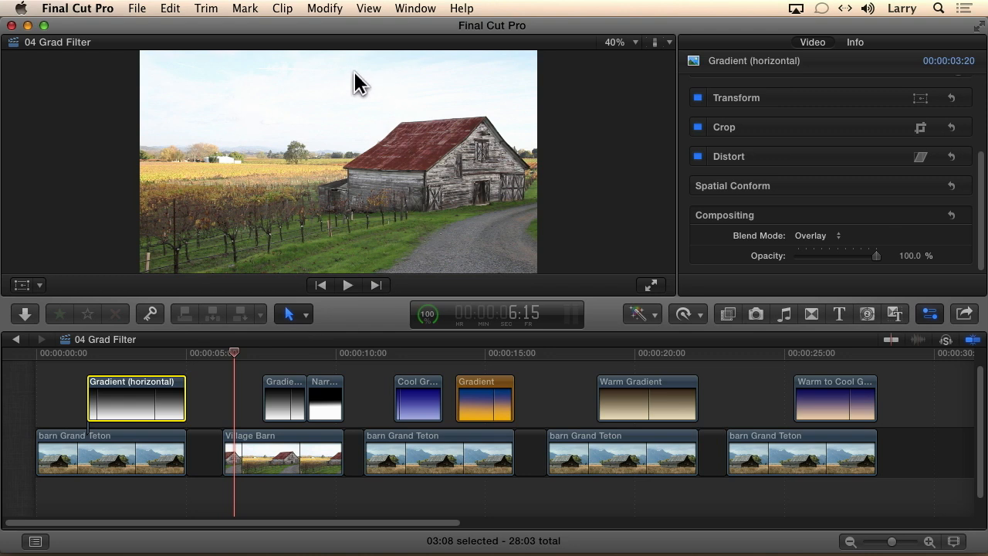
mouse_move(234, 188)
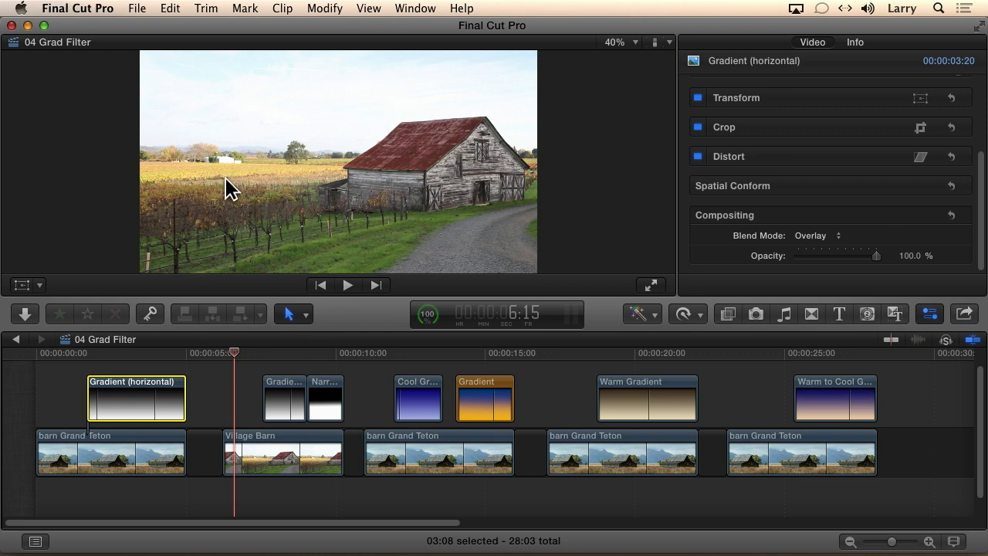
mouse_move(286, 158)
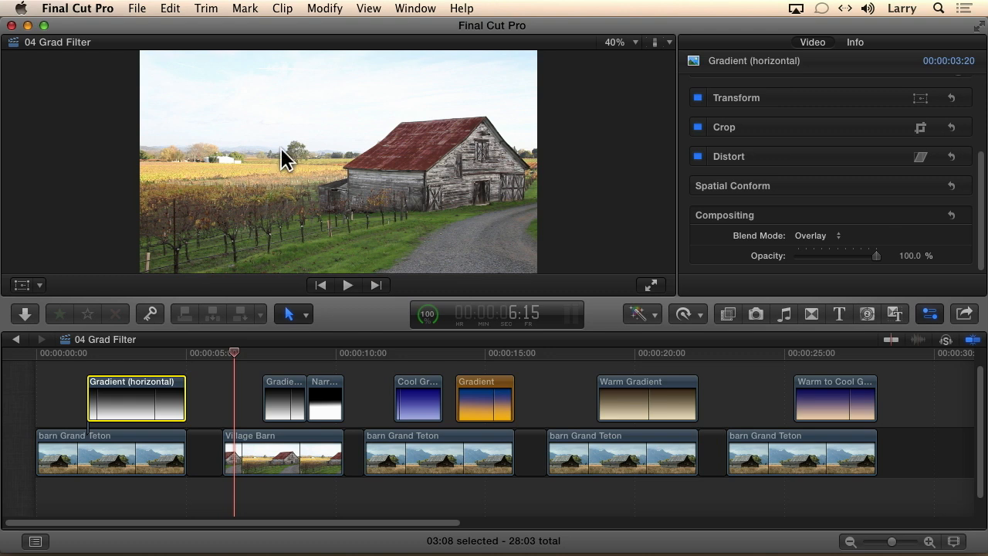
mouse_move(362, 247)
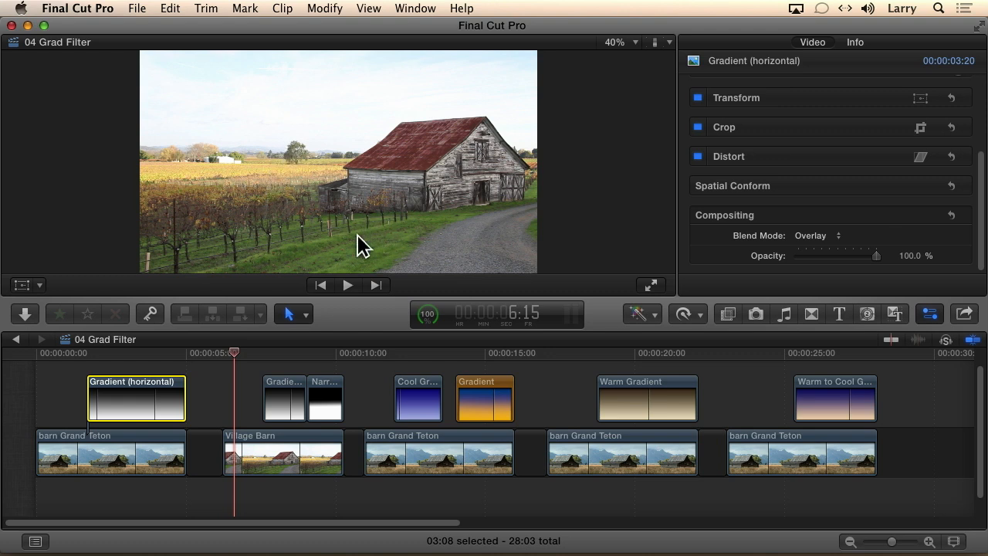
mouse_move(281, 363)
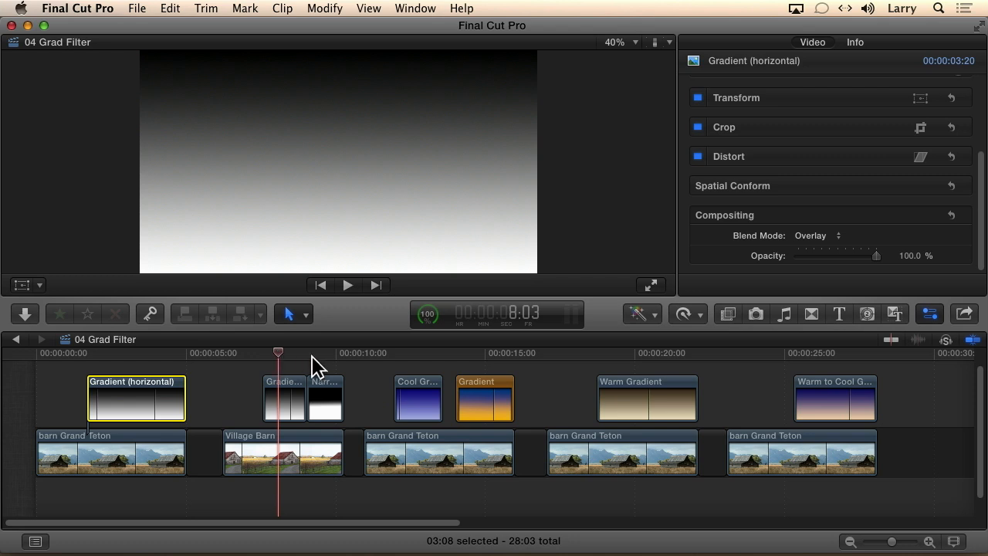
Move the playhead onto the sharp black-to-white gradient clip above Village Barn
left_click(327, 352)
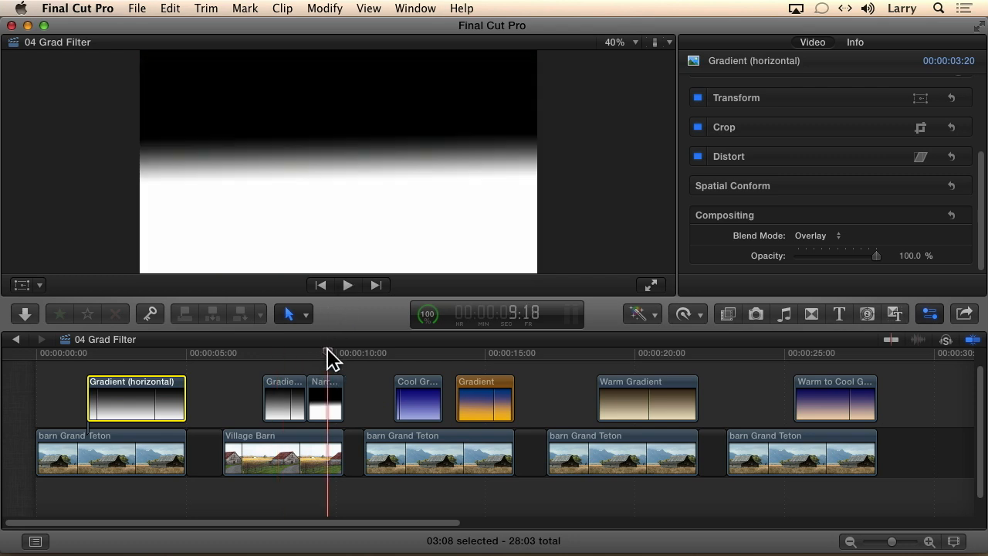
mouse_move(374, 195)
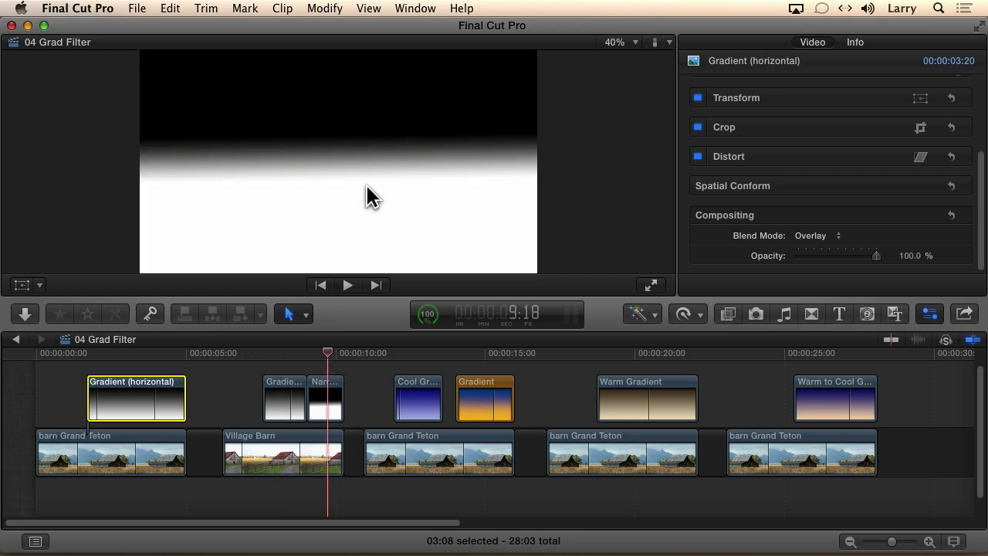
mouse_move(237, 379)
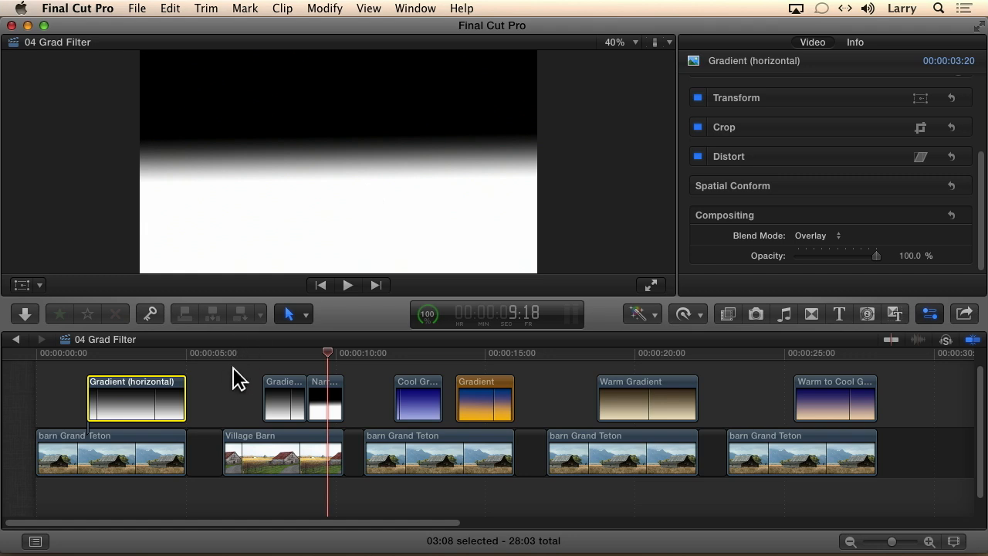
Set both short gradient clips over Village Barn to Overlay blend mode
left_click(324, 398)
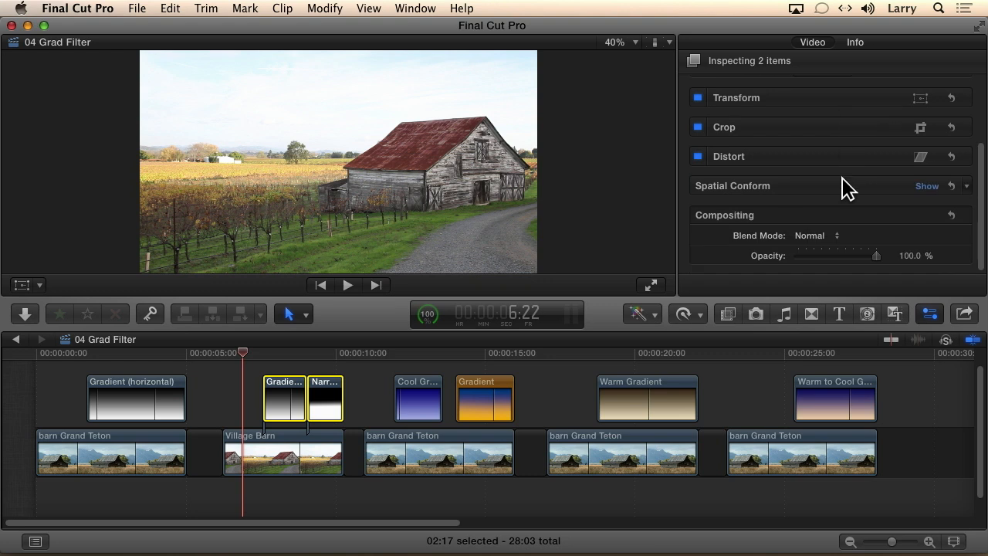
left_click(821, 235)
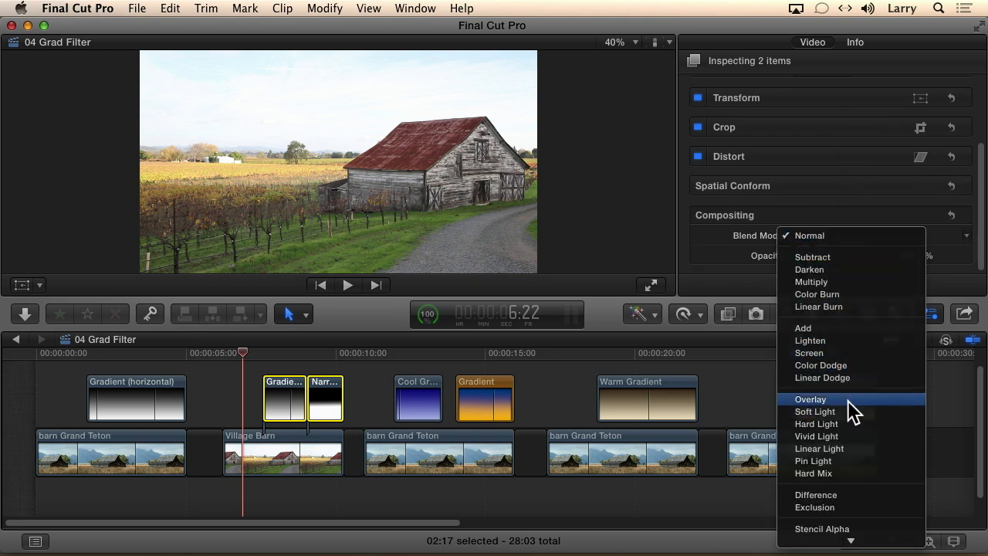
left_click(811, 398)
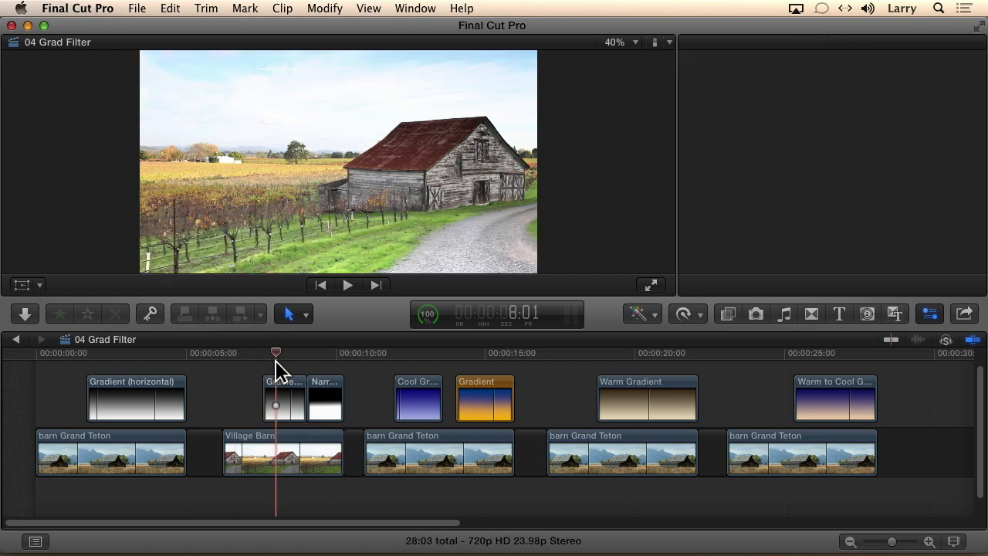
left_click(136, 399)
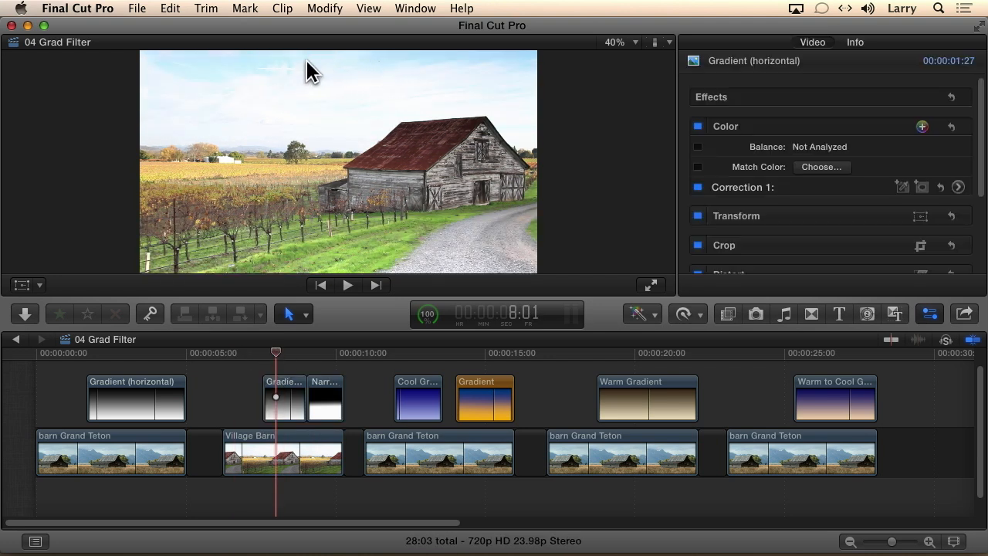
mouse_move(379, 234)
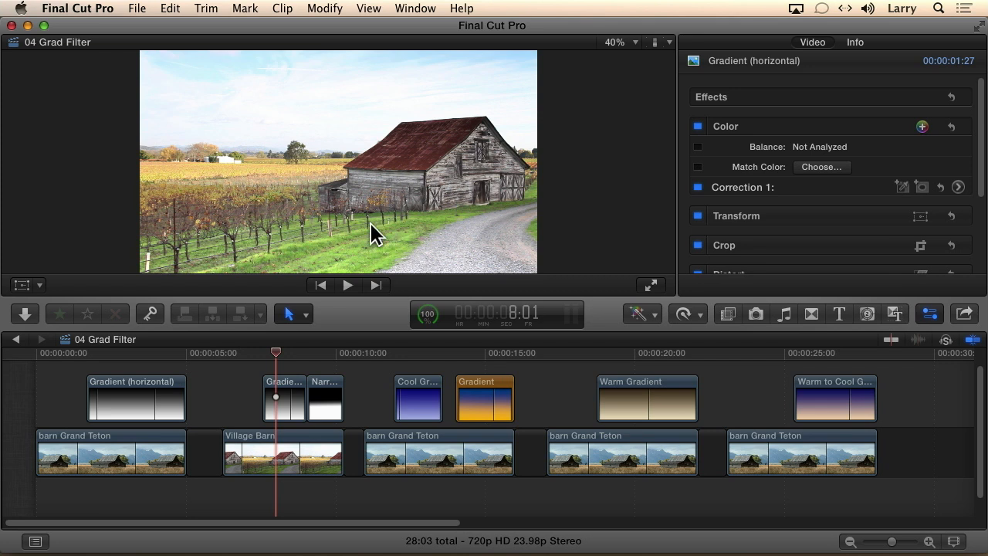
mouse_move(479, 235)
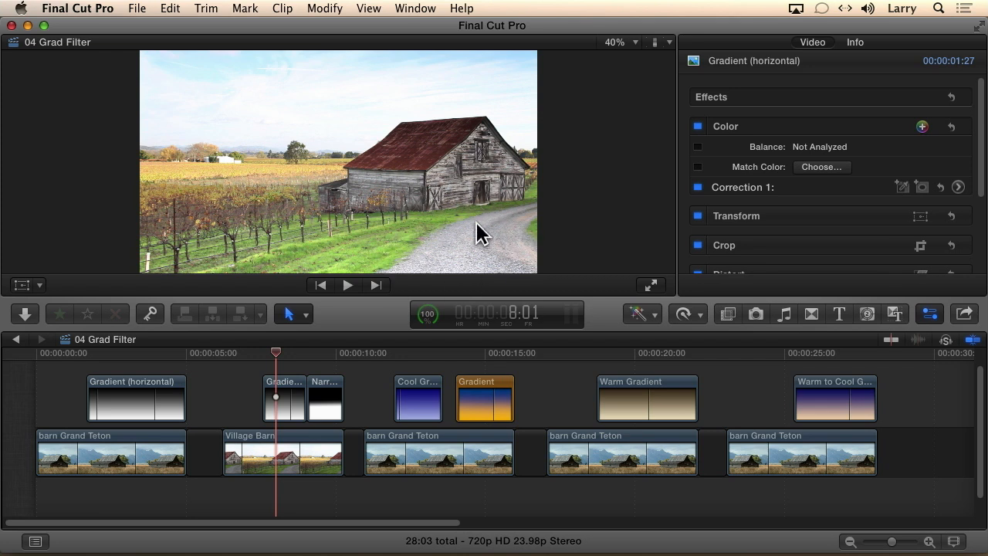
left_click(240, 352)
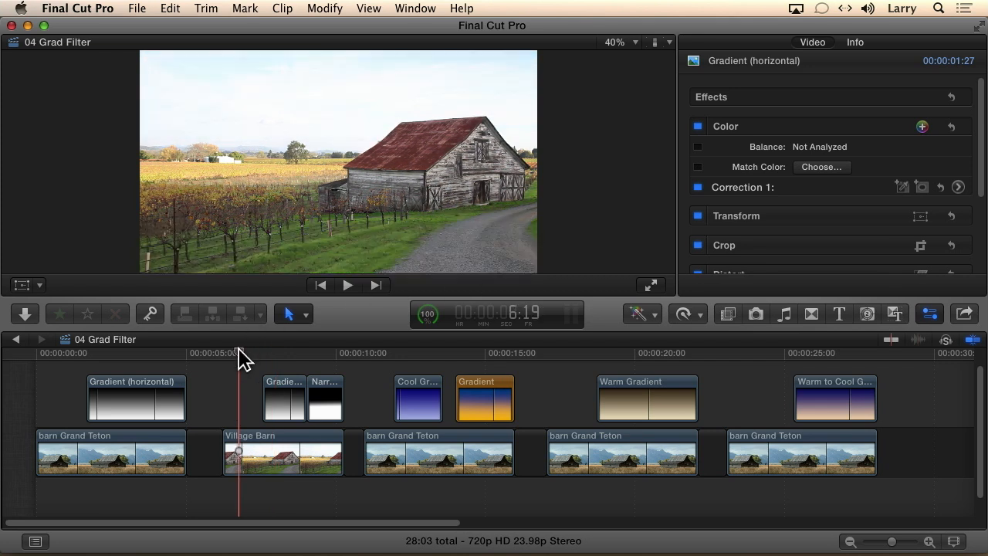
left_click(282, 451)
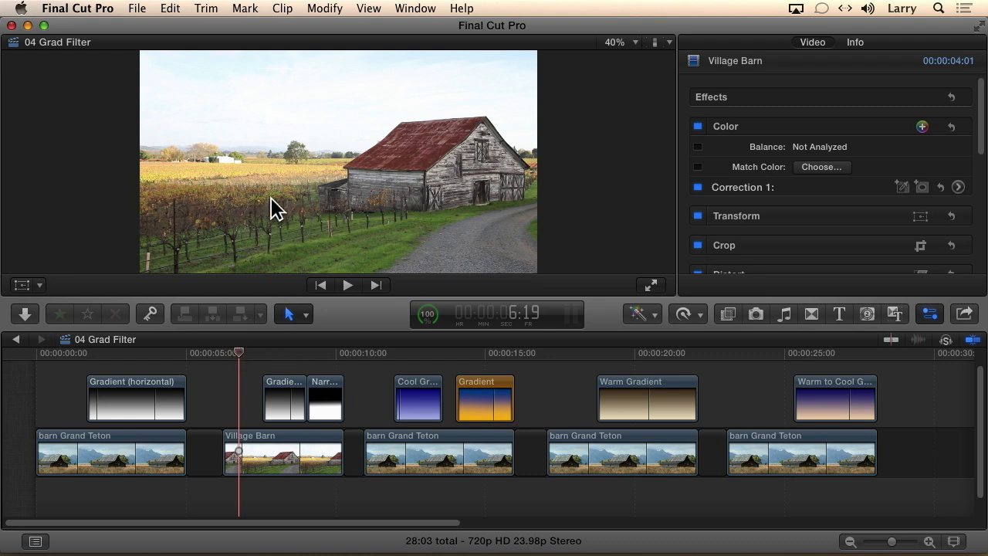
mouse_move(292, 363)
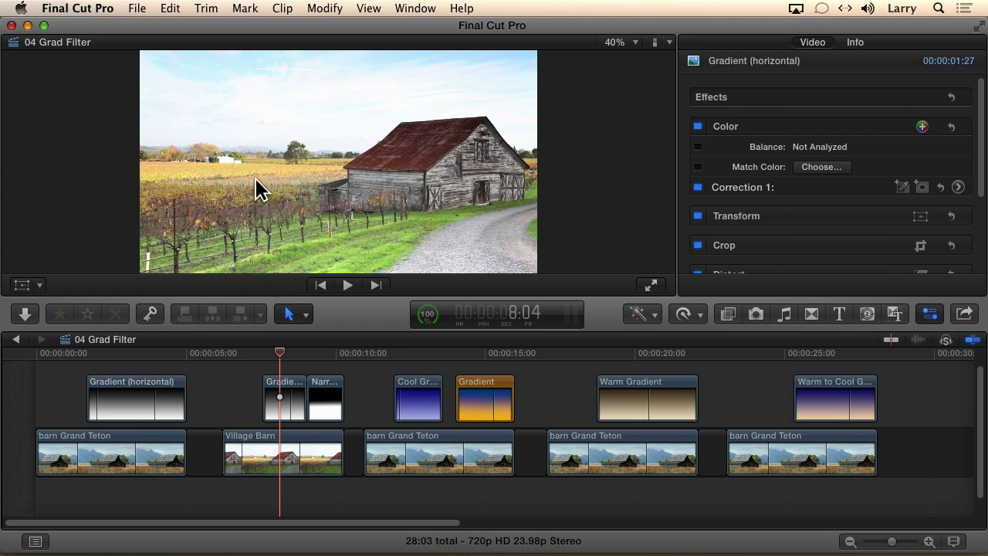
mouse_move(255, 156)
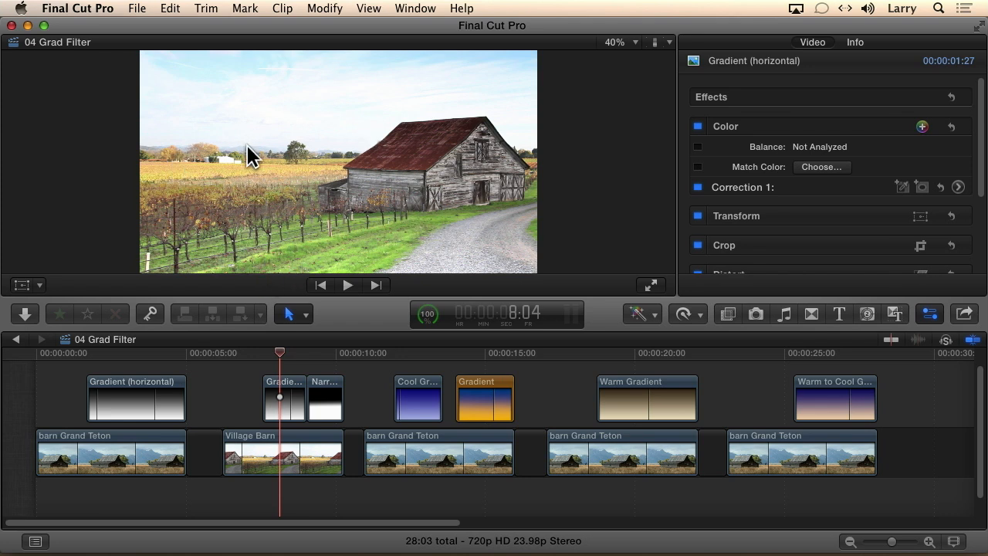
mouse_move(244, 345)
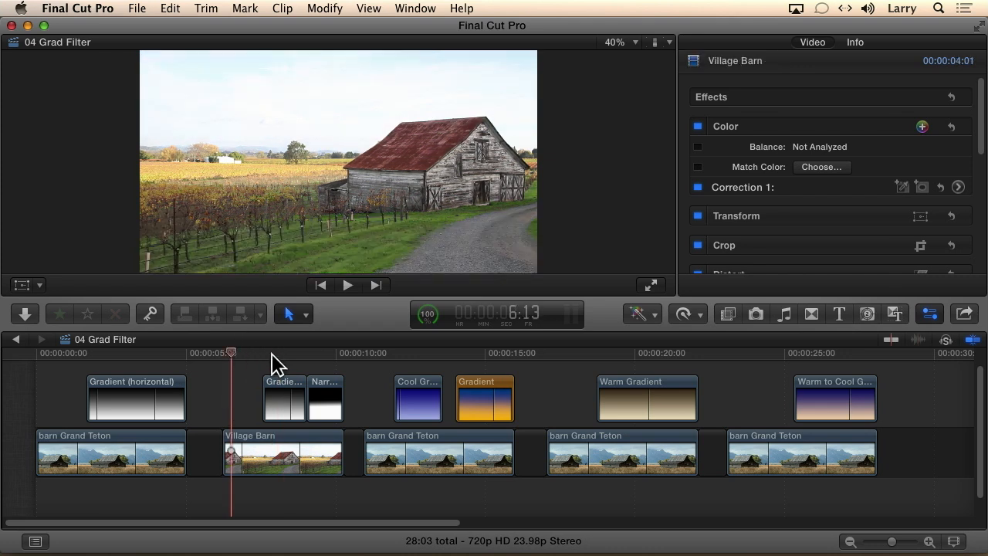
left_click(271, 352)
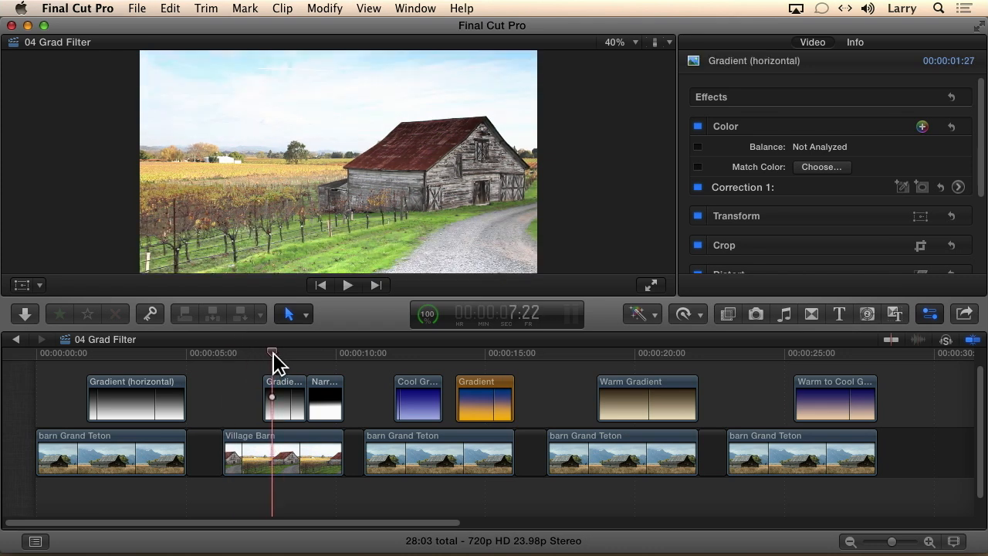
mouse_move(389, 378)
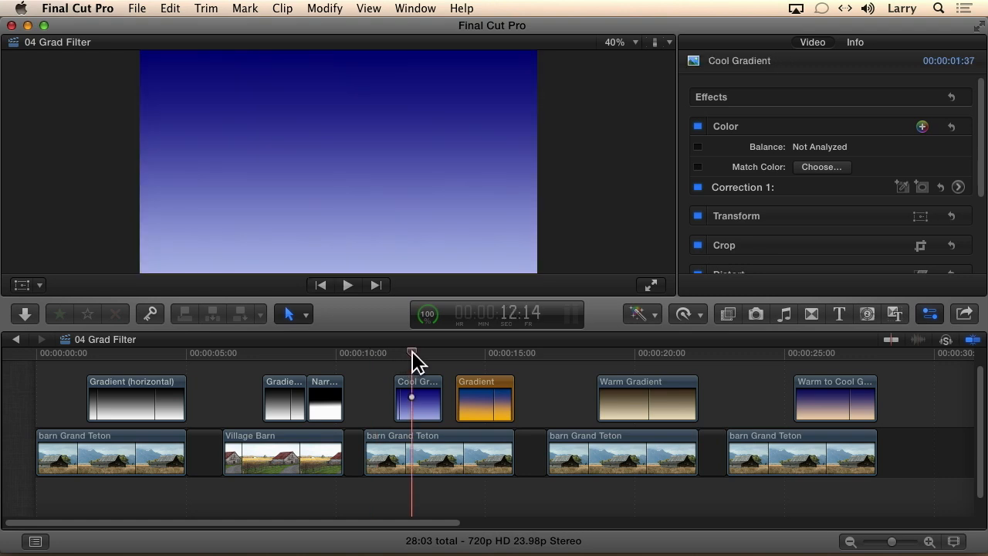
mouse_move(398, 255)
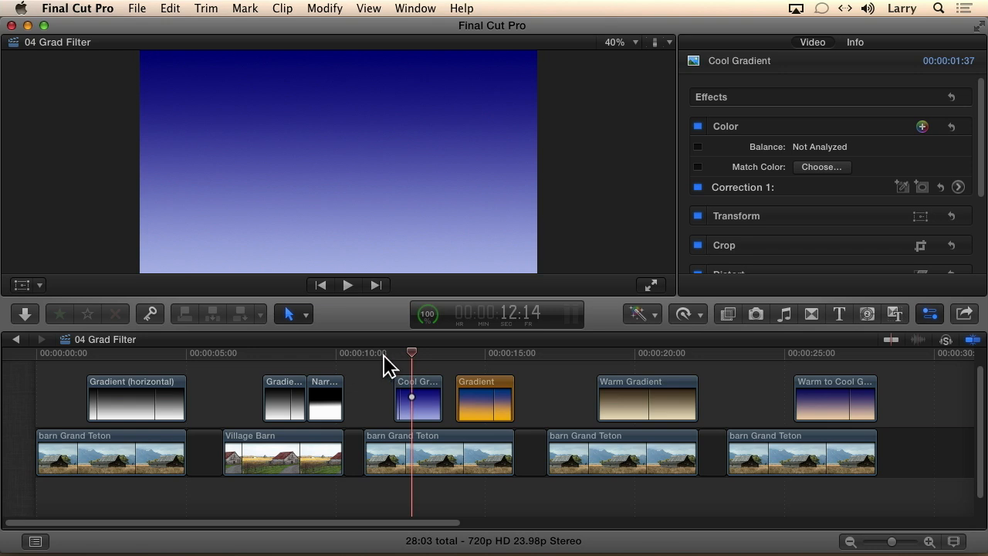
Set the Cool Gradient clip to Overlay and preview the blue-tinted barn
left_click(417, 398)
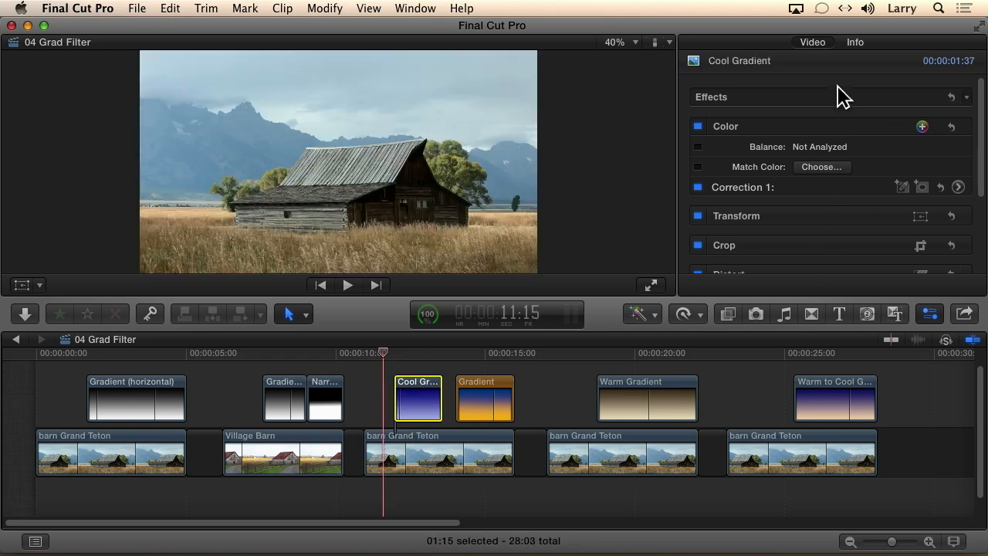
left_click(965, 234)
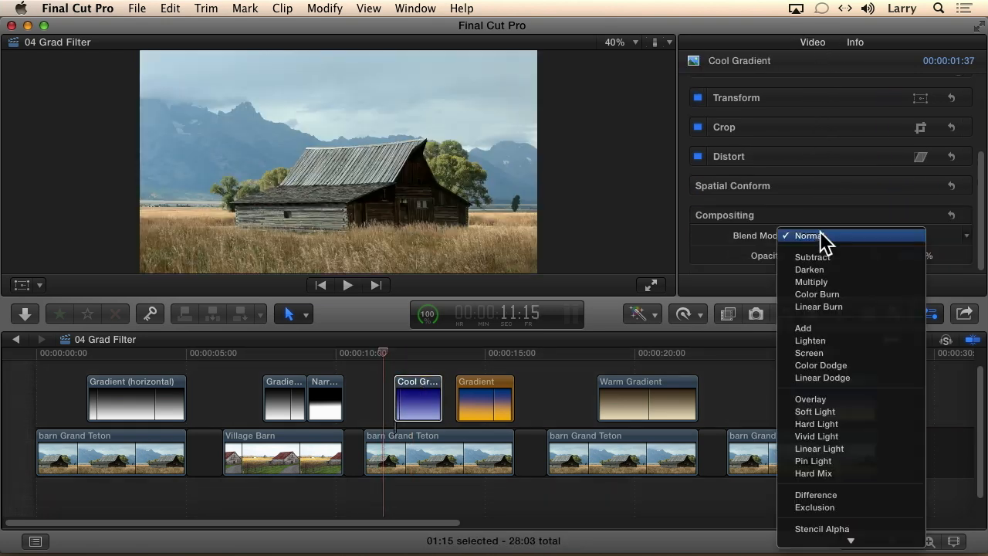
left_click(810, 398)
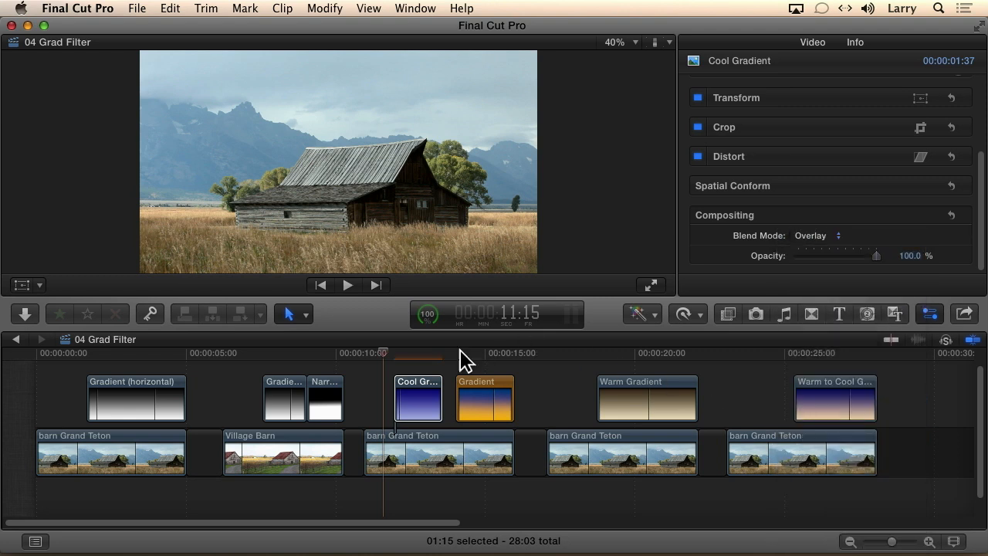
left_click(417, 362)
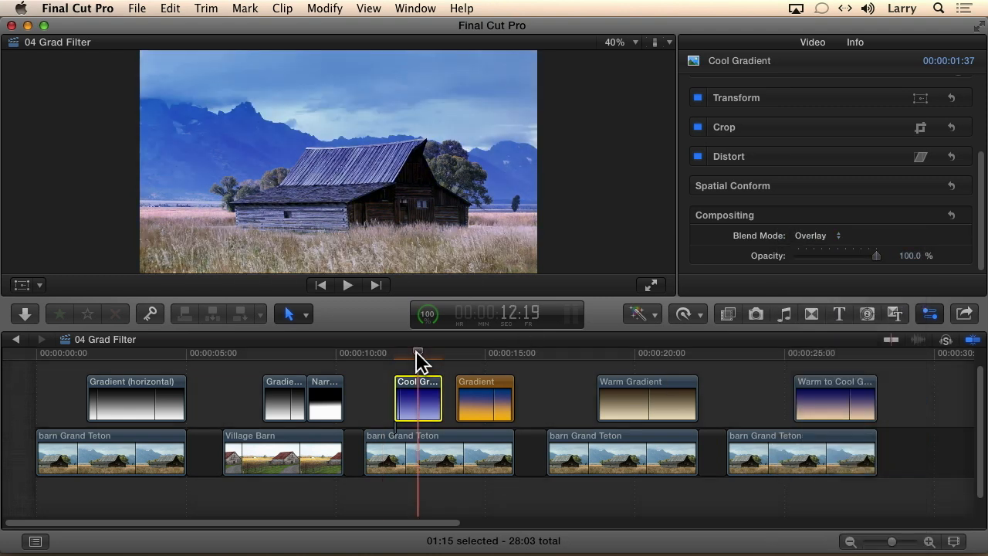
mouse_move(389, 349)
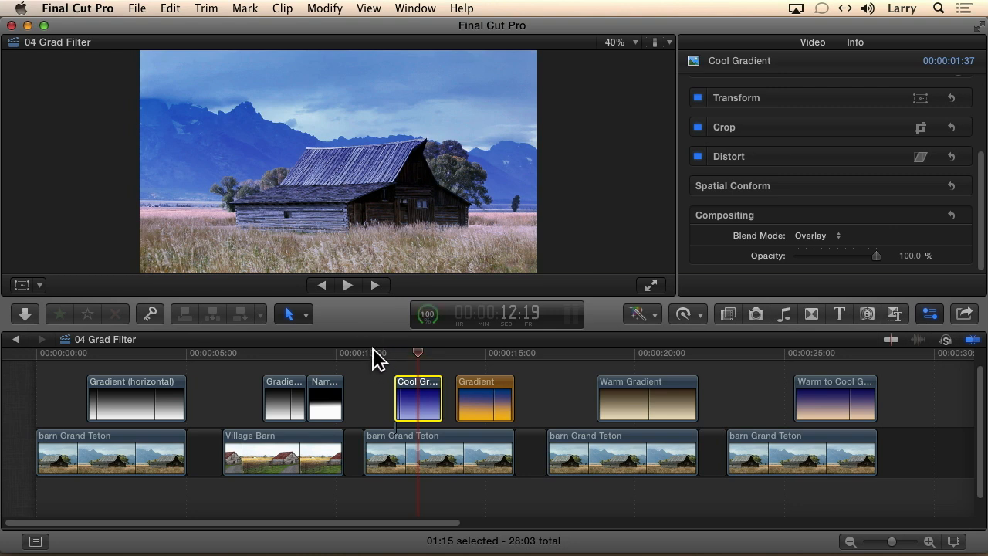
mouse_move(376, 364)
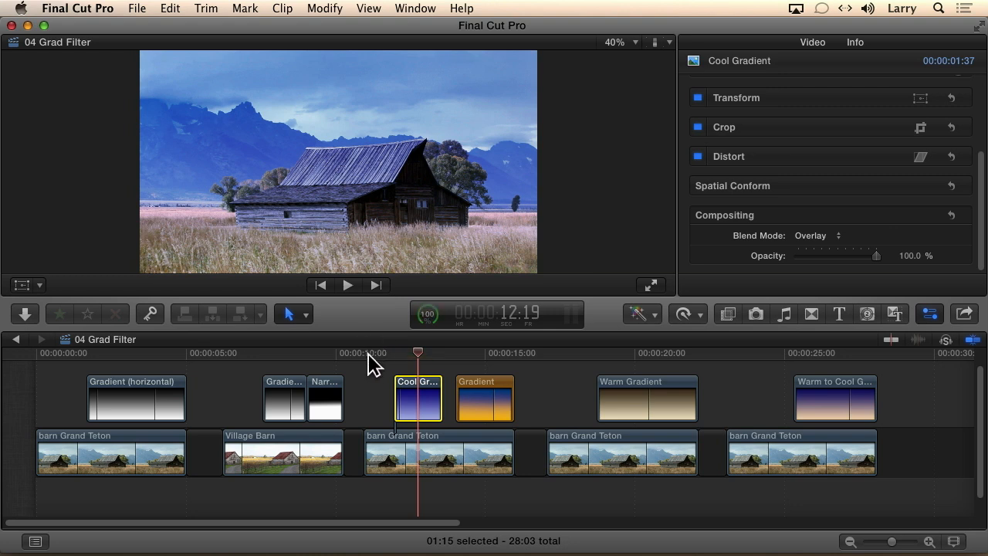
mouse_move(378, 363)
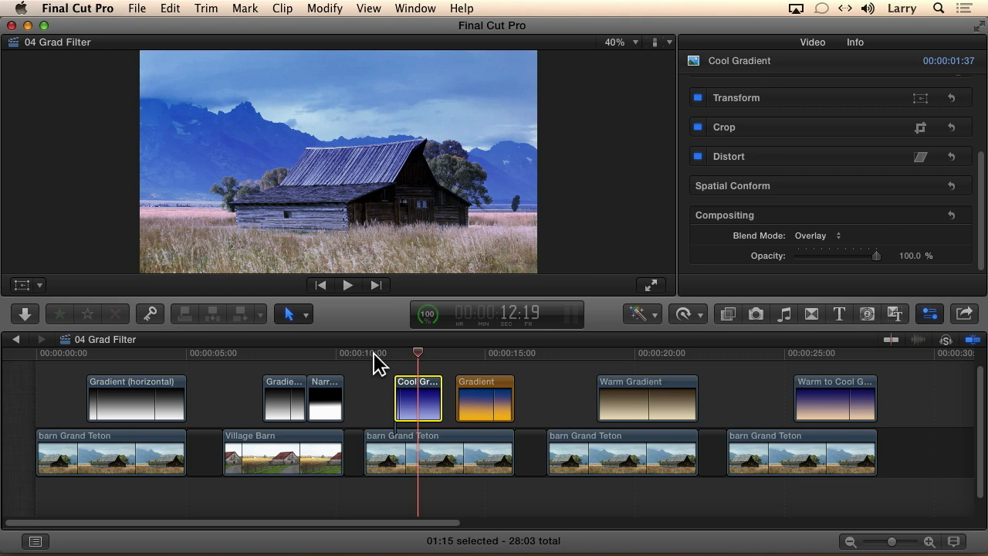
Set the blue-to-orange Gradient clip to Overlay blend mode over the barn
left_click(484, 352)
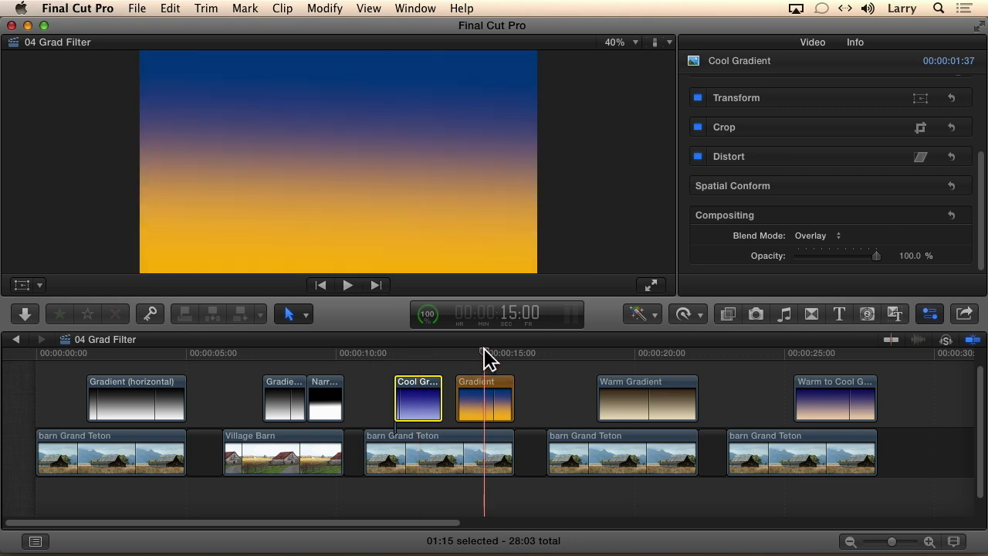
mouse_move(420, 260)
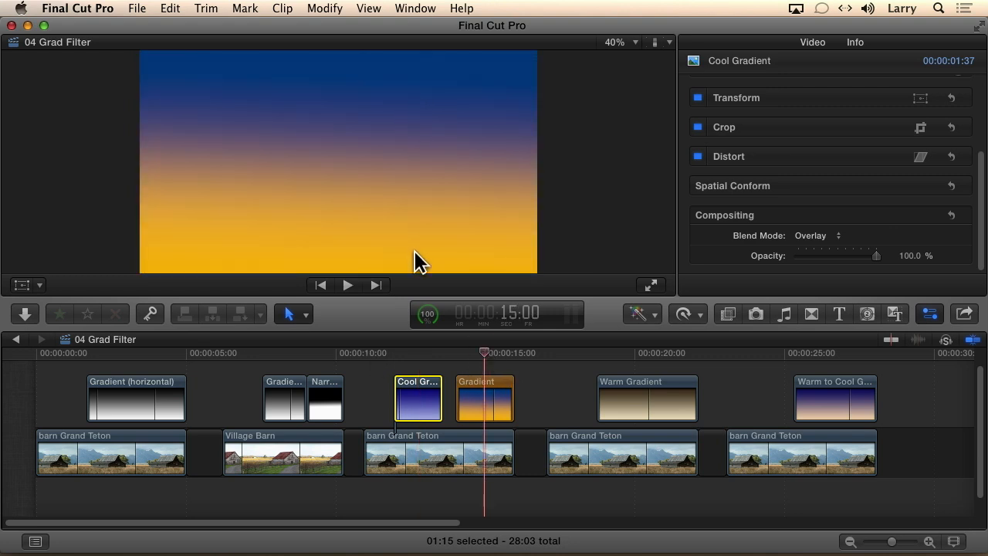
left_click(485, 398)
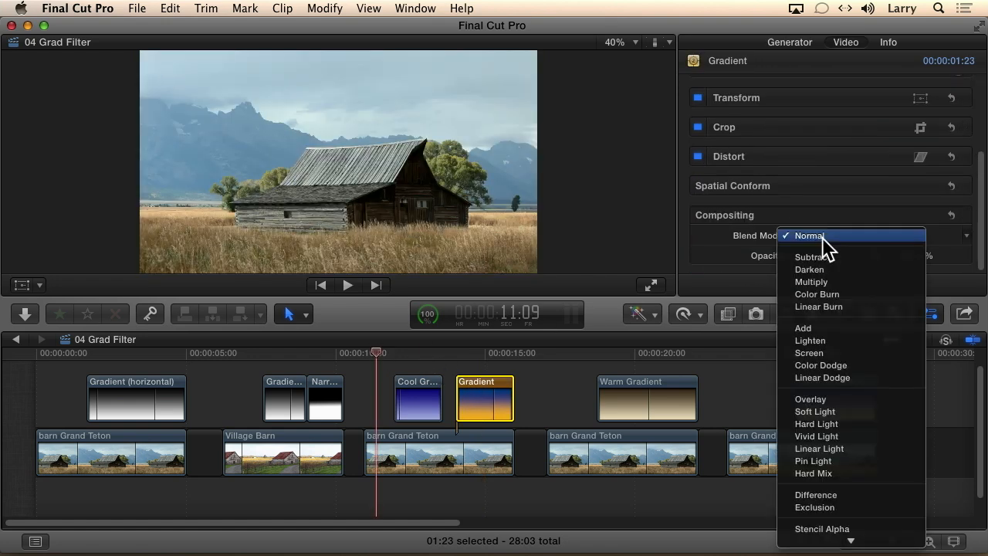
left_click(810, 399)
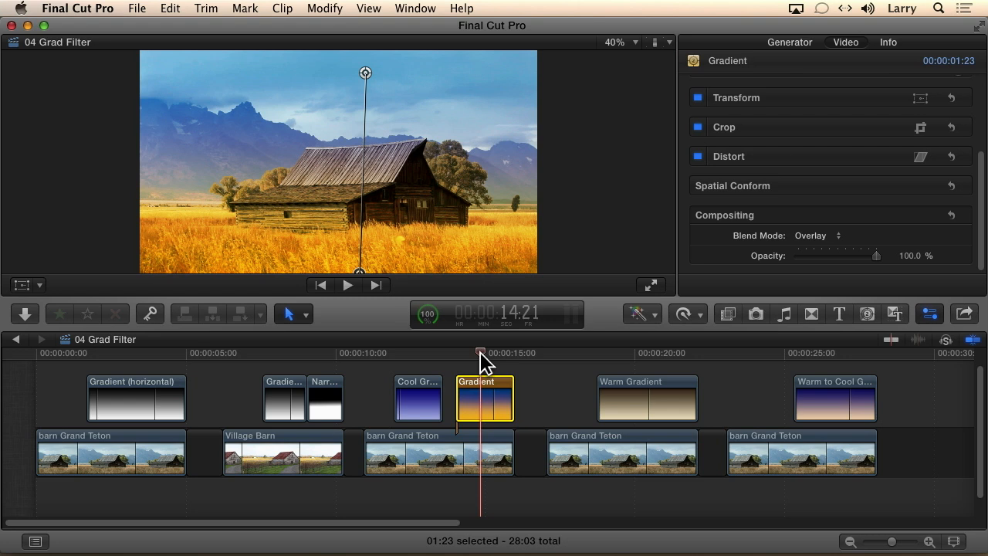
mouse_move(476, 358)
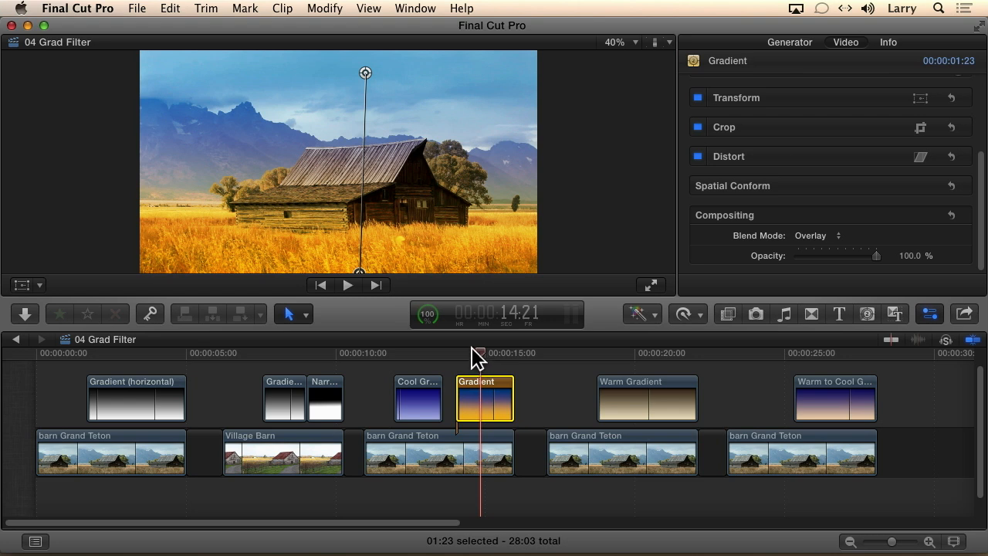
mouse_move(378, 255)
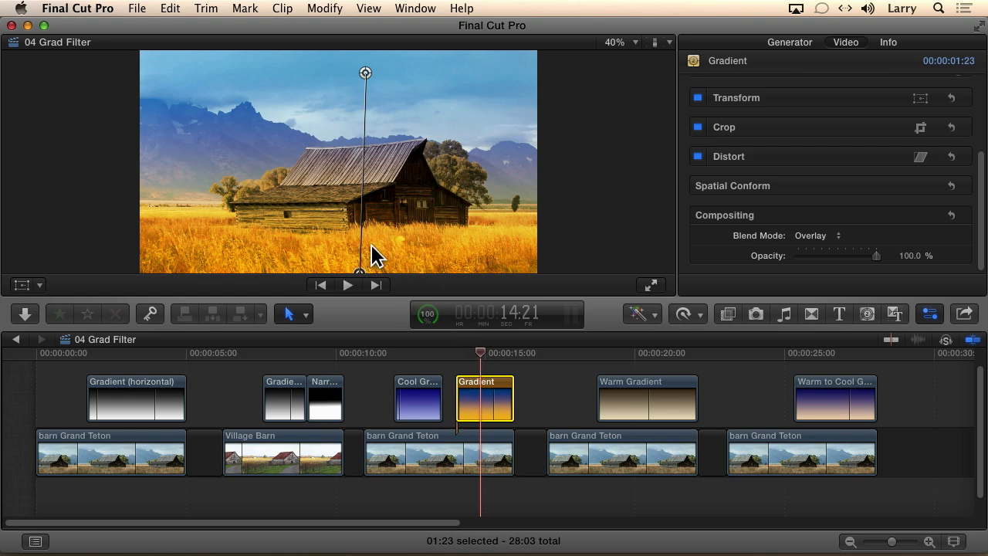
left_click(634, 358)
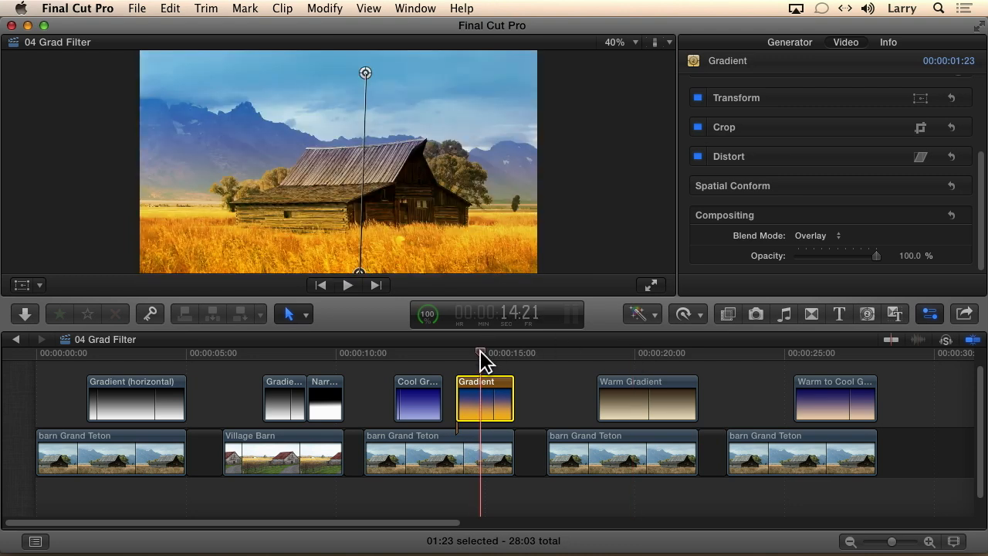
mouse_move(362, 278)
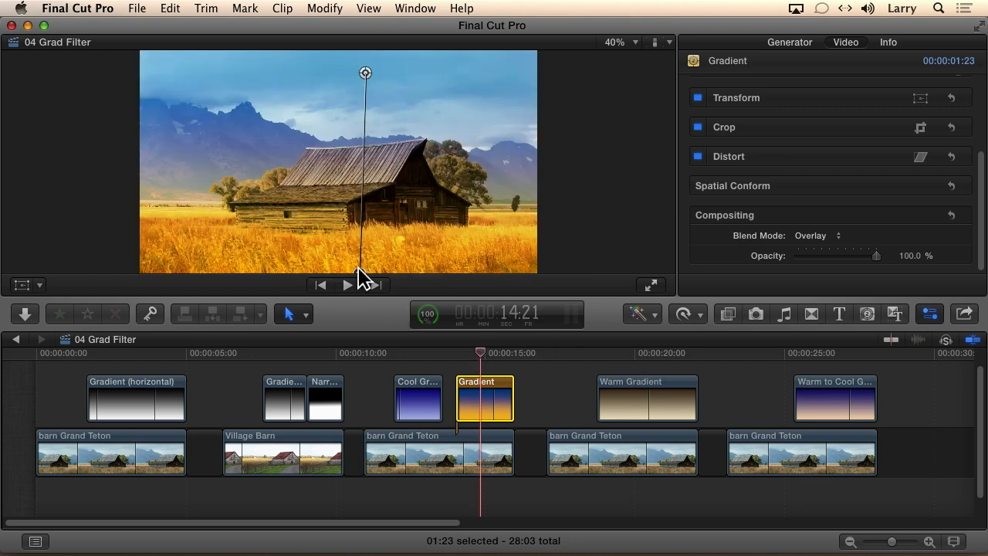
Rotate the gradient's on-screen control to a slight tilt, then view the Warm Gradient clip
left_click_drag(365, 270, 284, 229)
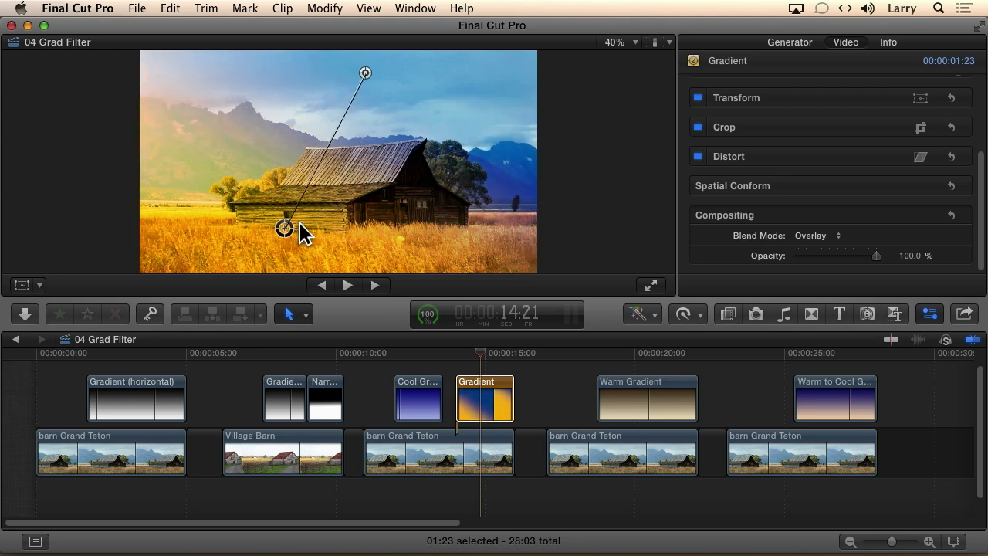
left_click_drag(284, 229, 400, 229)
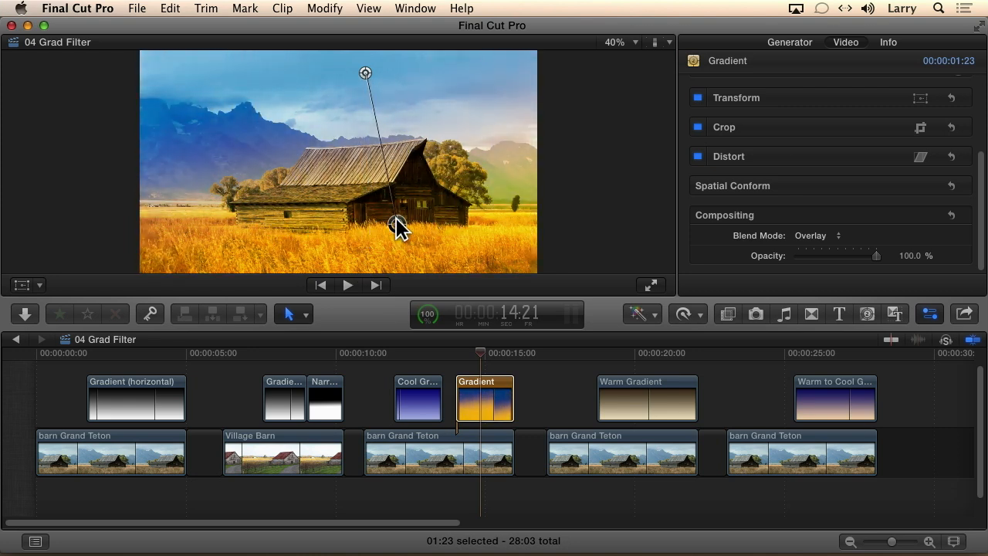
left_click_drag(400, 223, 378, 228)
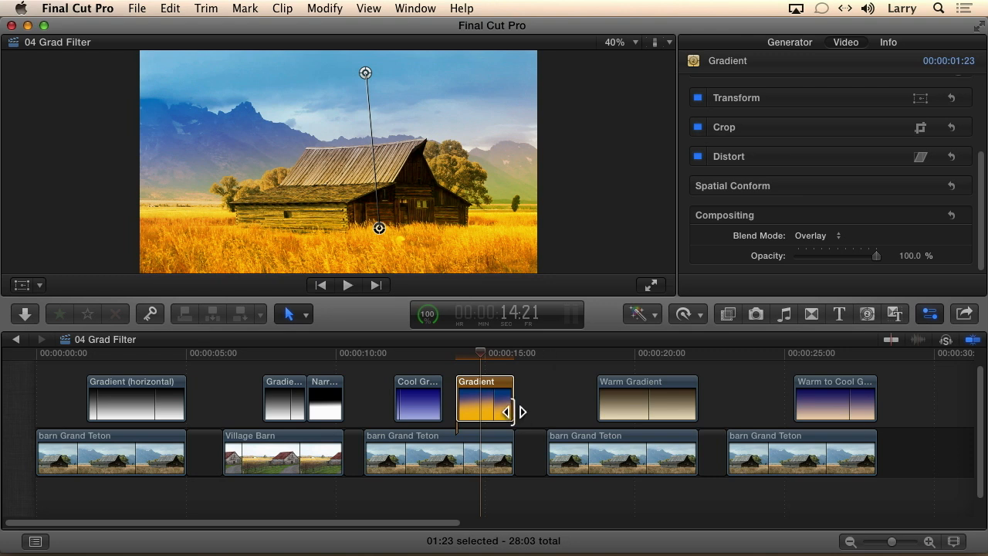
left_click(640, 352)
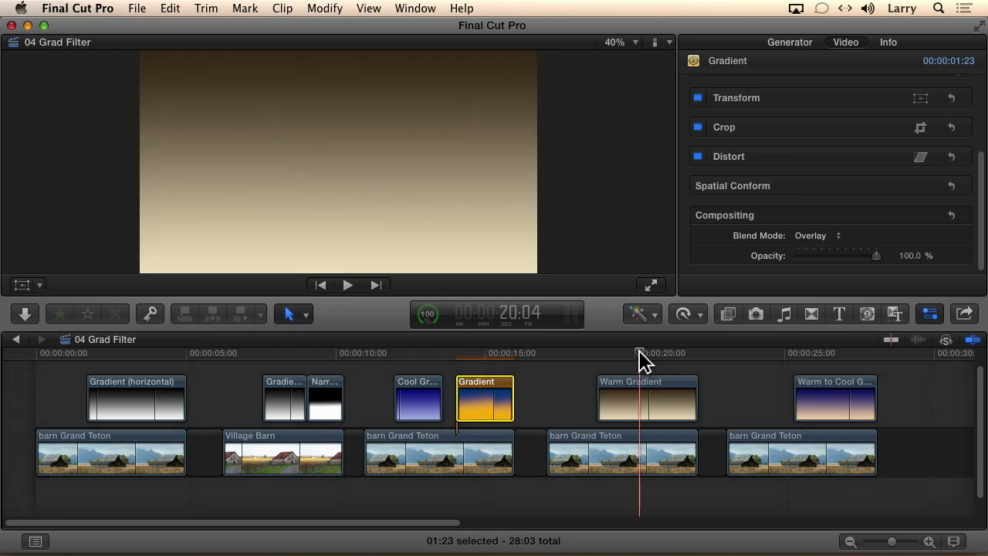
Set the Warm Gradient clip to Overlay, turning the barn's grass golden
left_click_drag(641, 358, 577, 358)
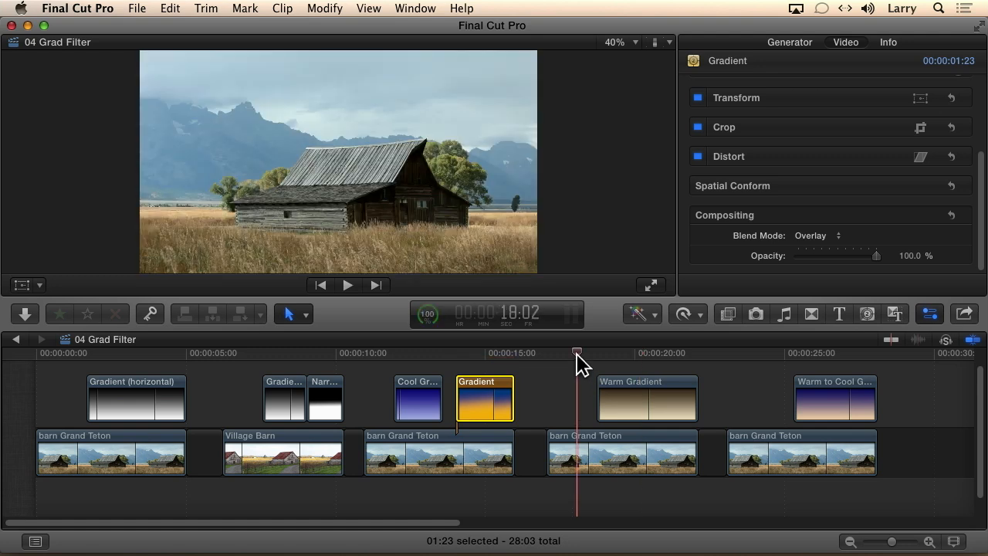
left_click(647, 398)
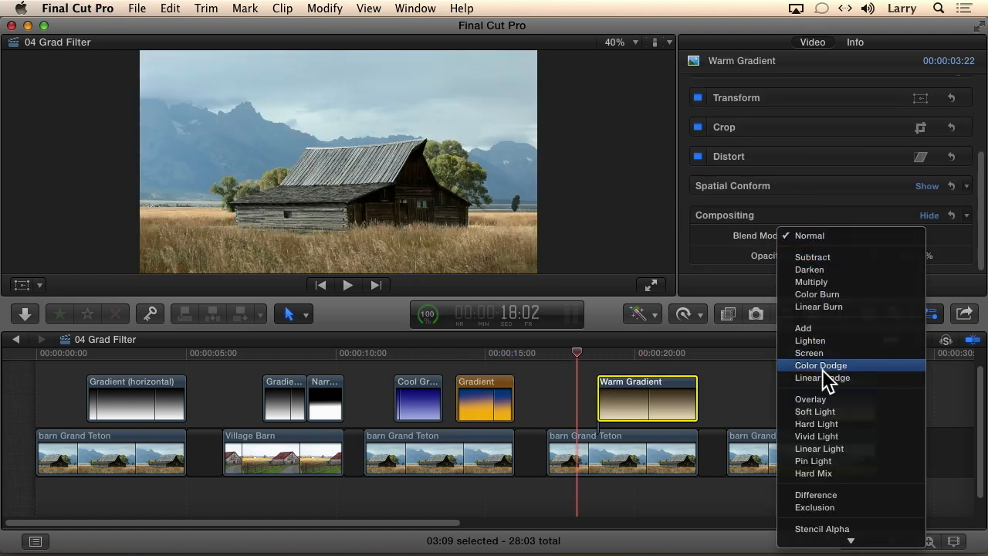
left_click(809, 398)
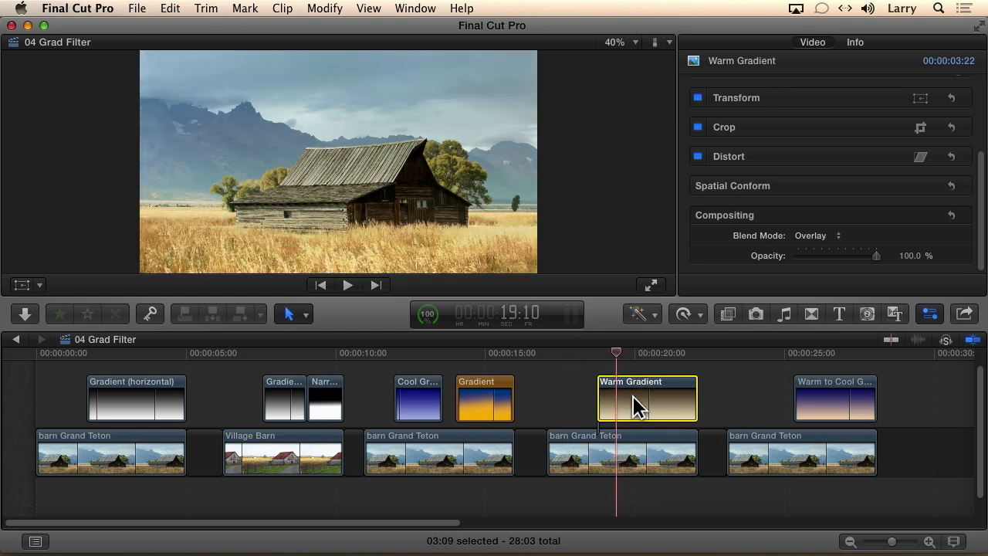
left_click(472, 352)
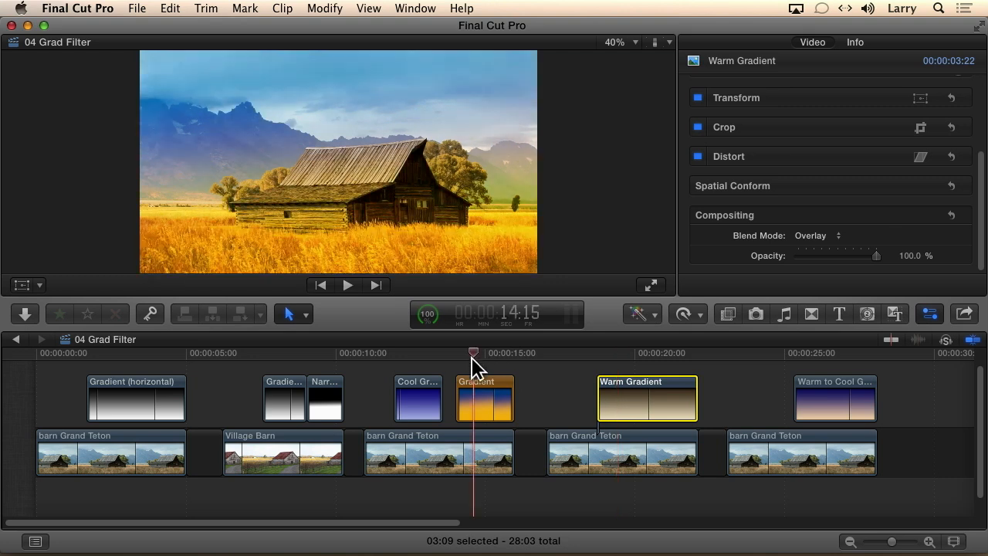
Switch the tilted Gradient clip to Hard Mix, posterizing the barn into flat colors
left_click(485, 398)
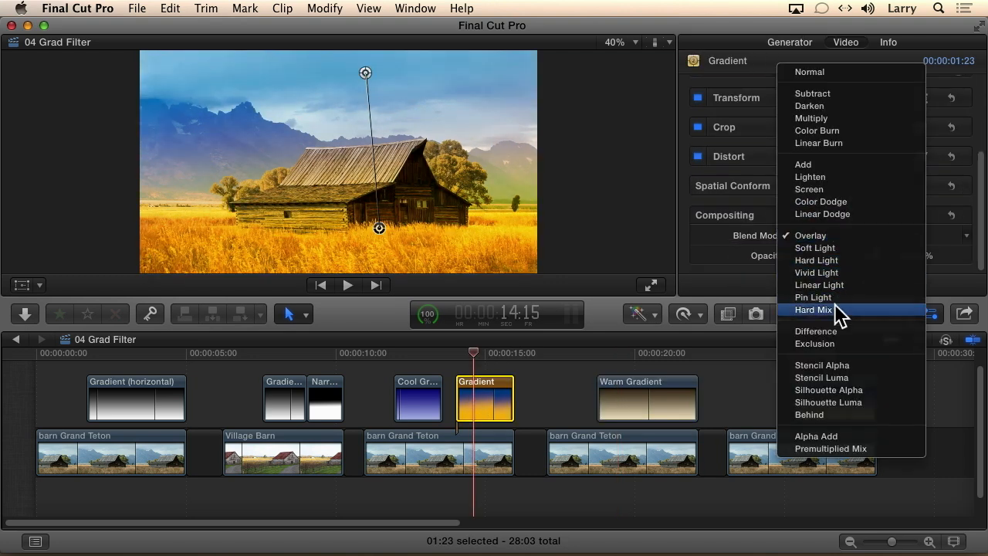
left_click(814, 308)
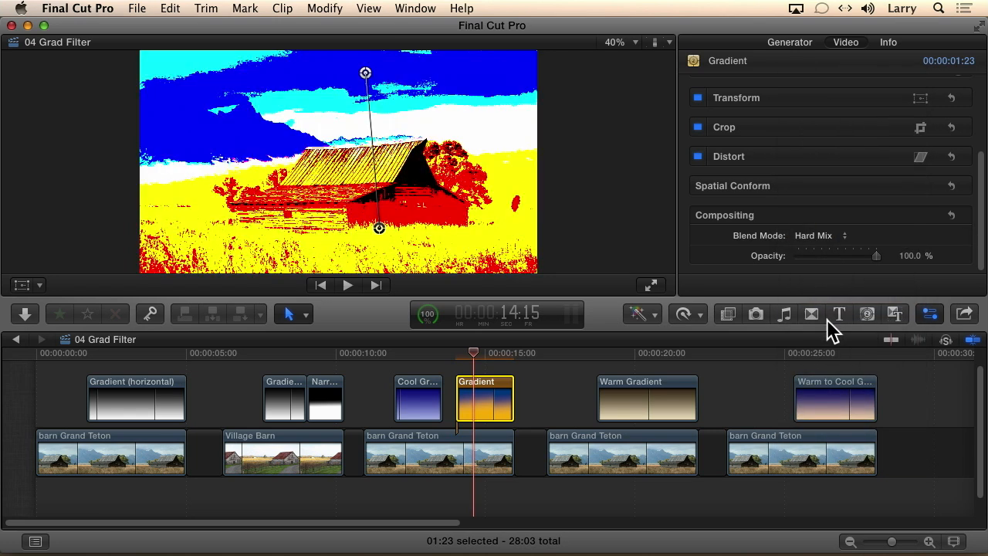
mouse_move(642, 313)
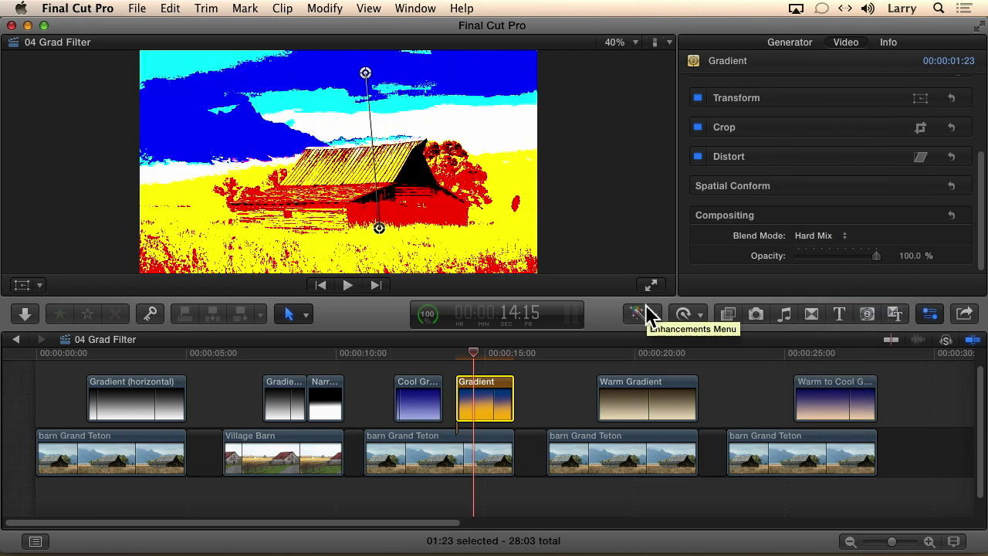
mouse_move(378, 383)
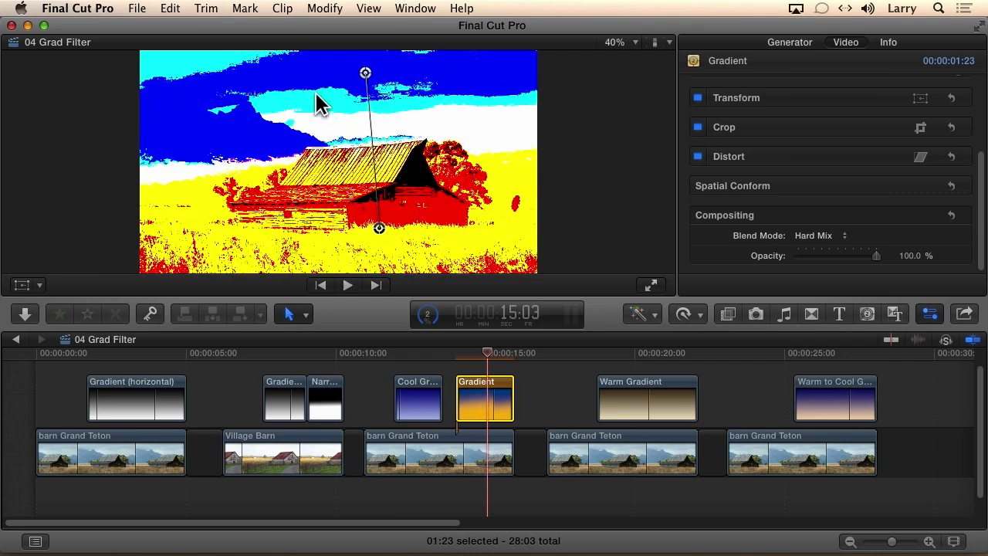
mouse_move(409, 244)
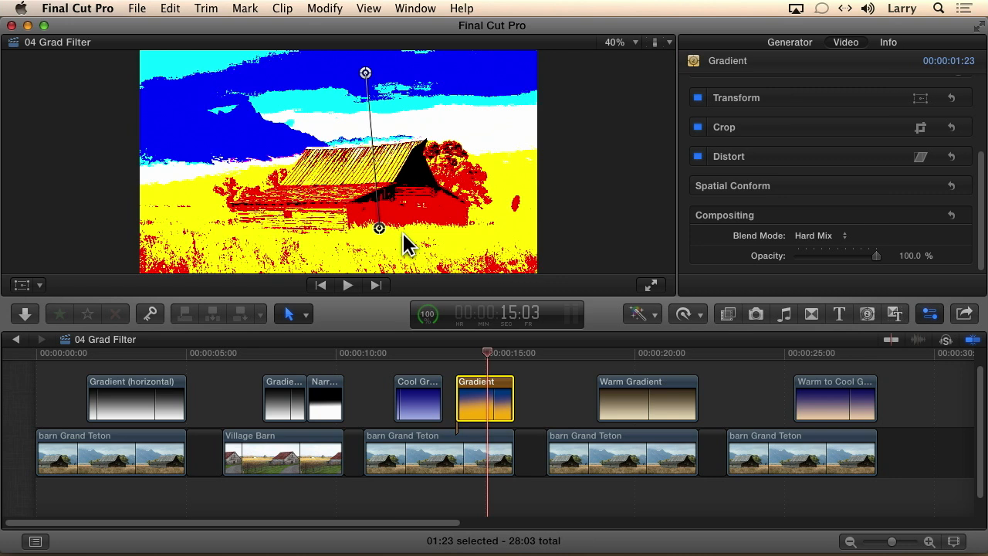
mouse_move(806, 359)
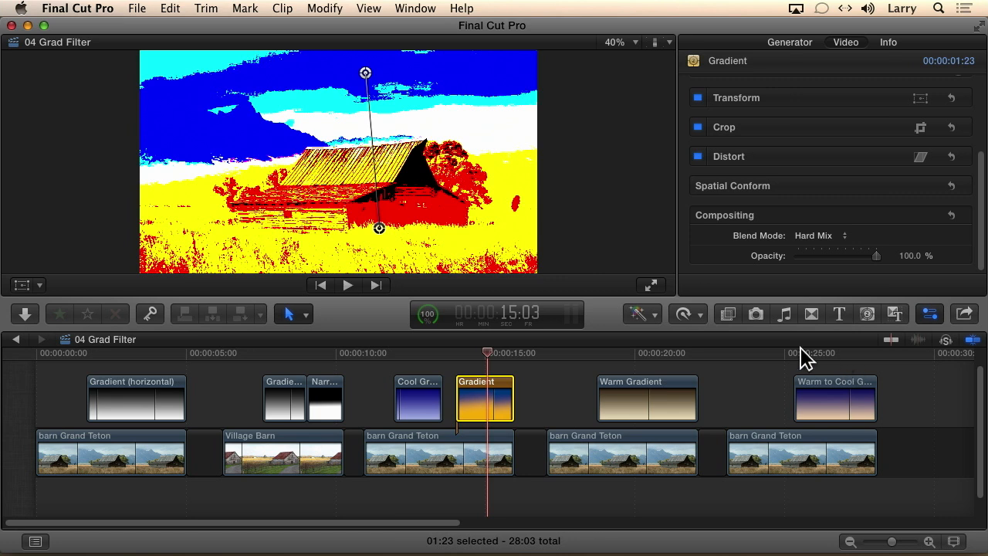
Set the Warm to Cool Gradient over the last barn shot to Overlay and preview it
left_click(759, 352)
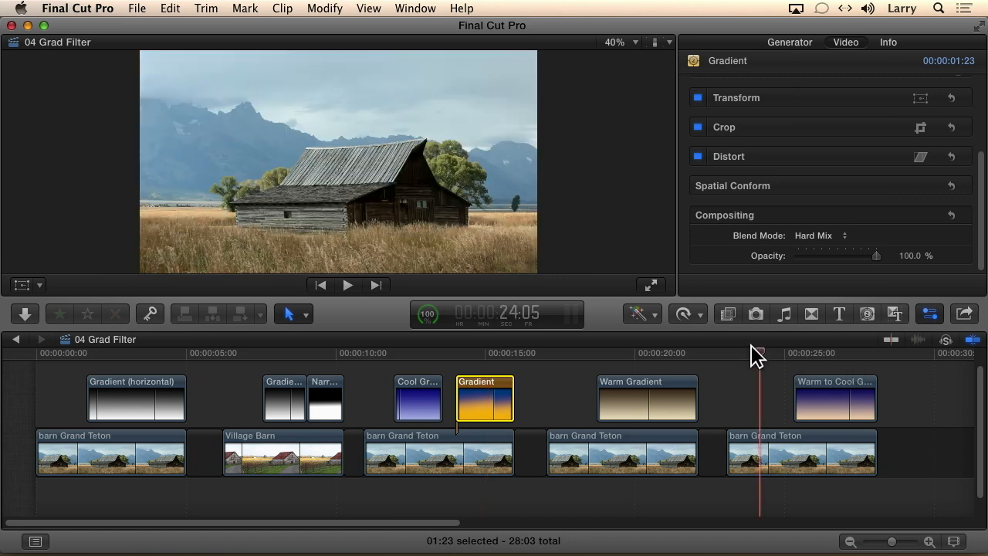
mouse_move(809, 367)
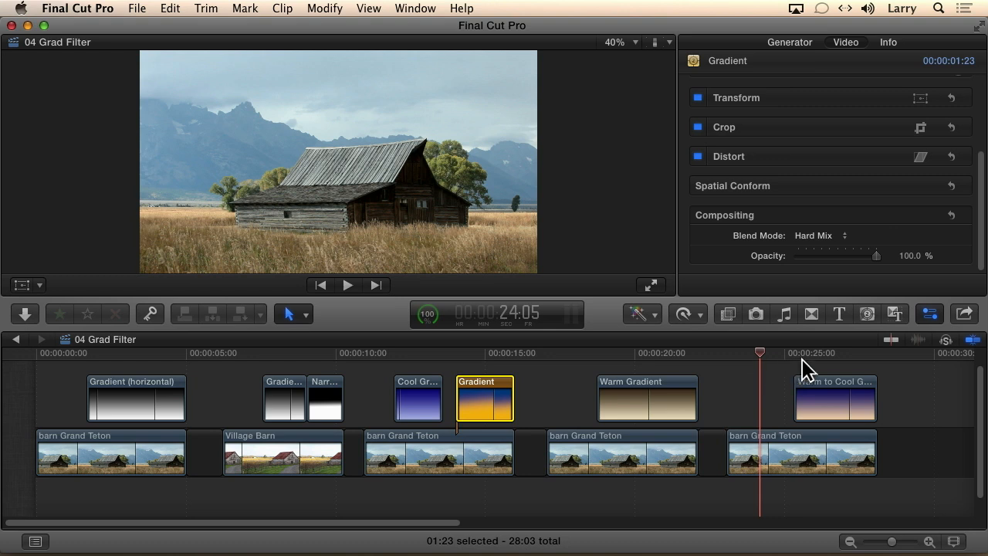
mouse_move(840, 386)
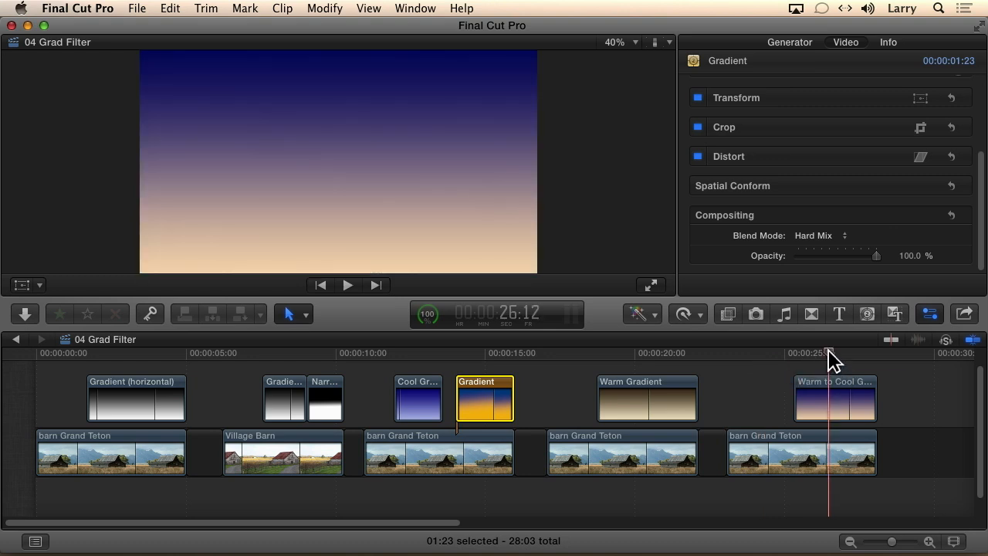
mouse_move(772, 424)
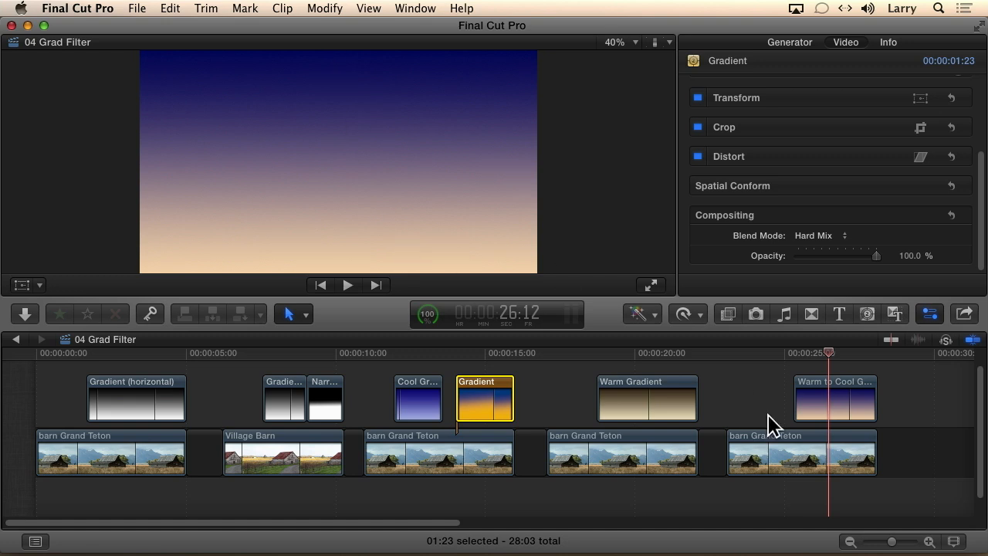
left_click(833, 399)
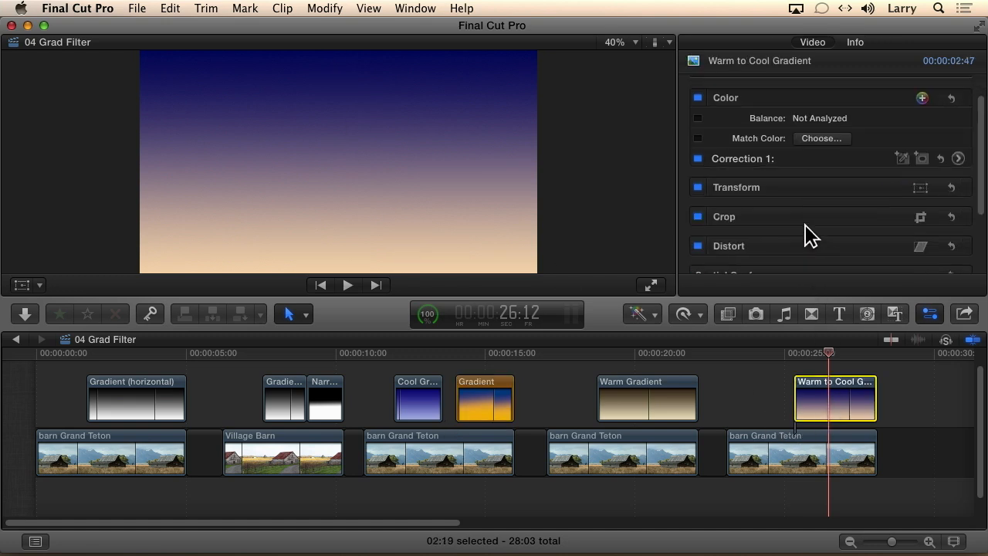
left_click(872, 244)
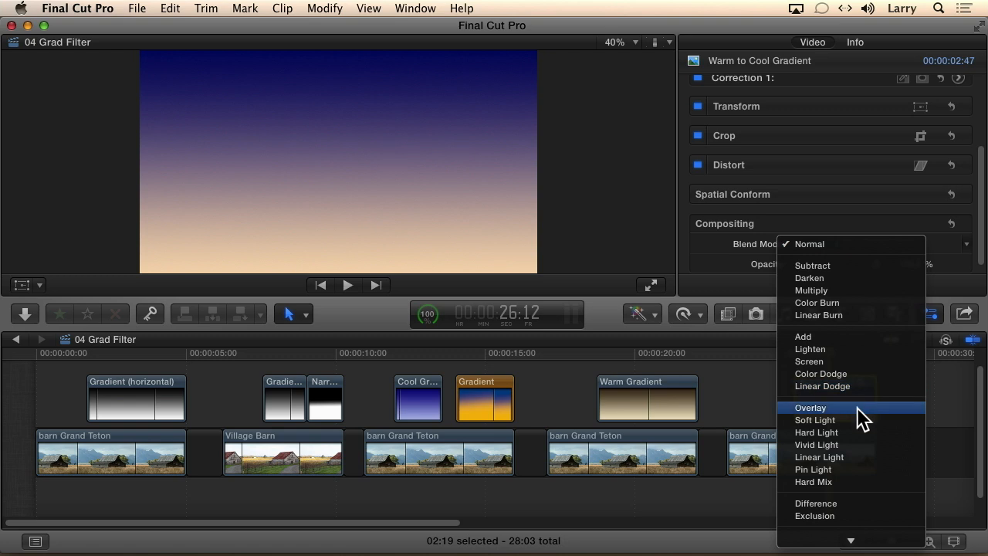
left_click(811, 407)
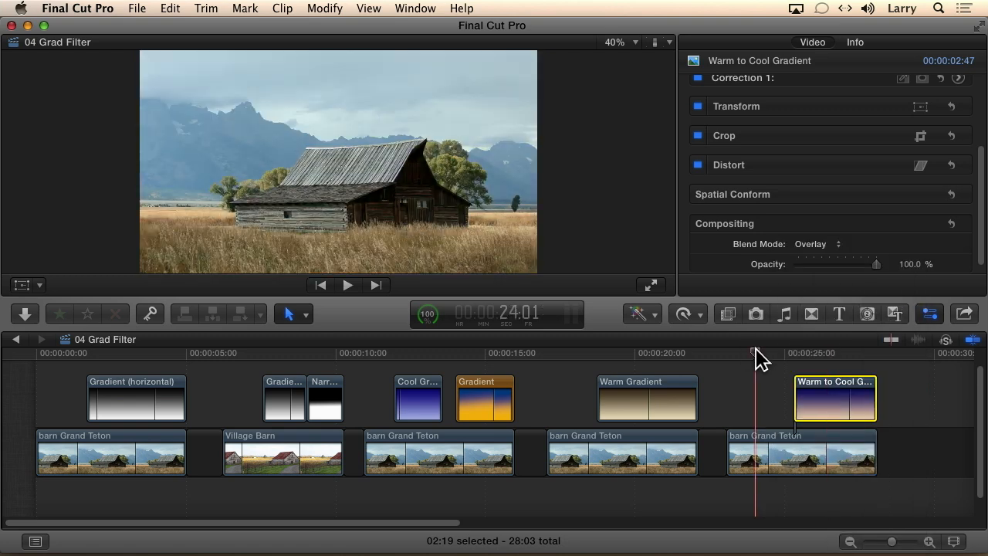
left_click(347, 284)
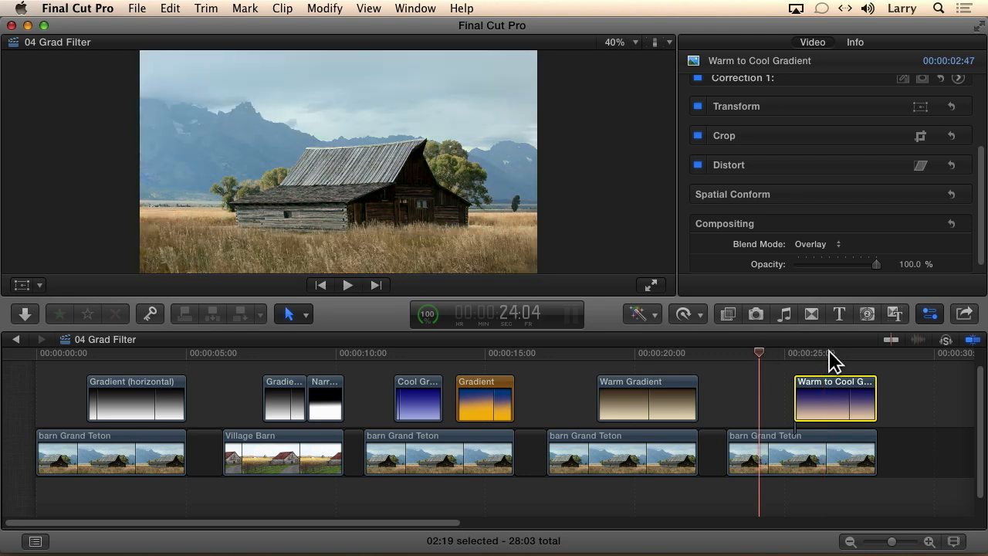
left_click(828, 352)
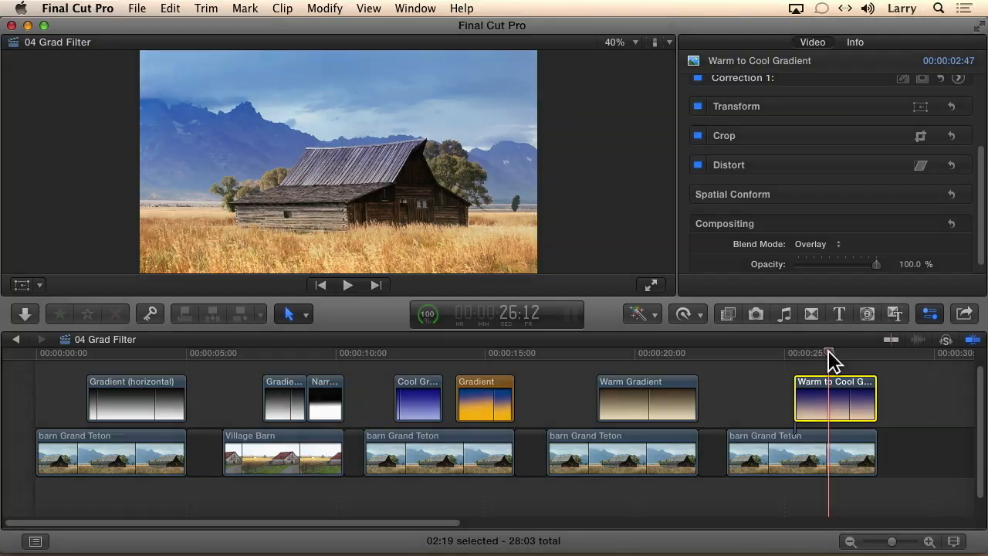